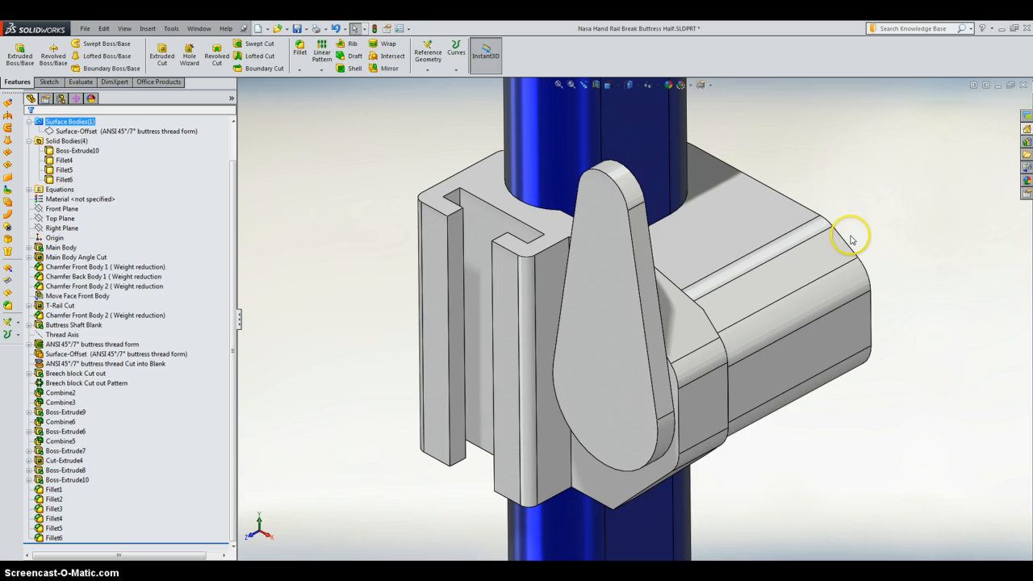
mouse_move(912, 266)
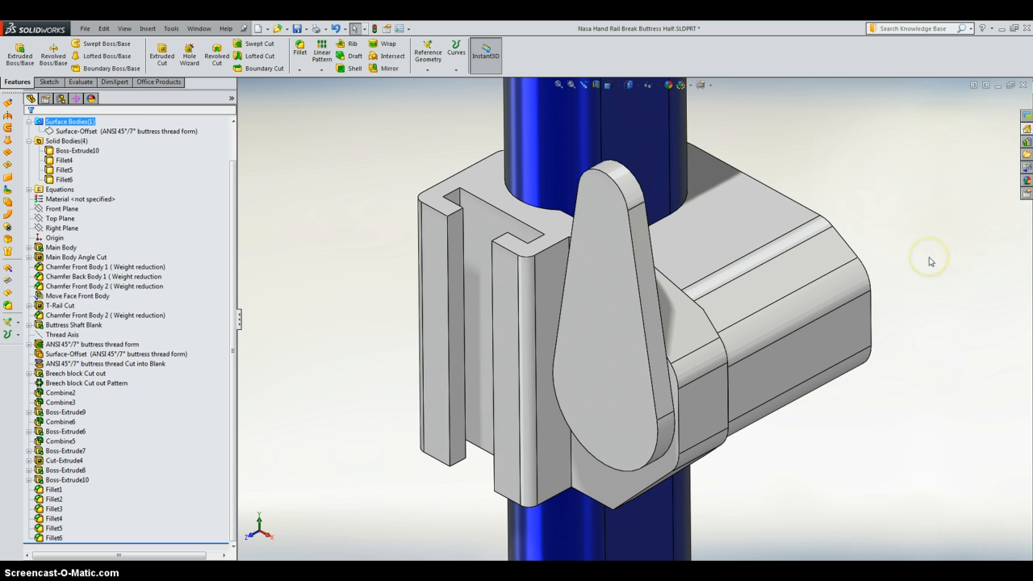
mouse_move(926, 271)
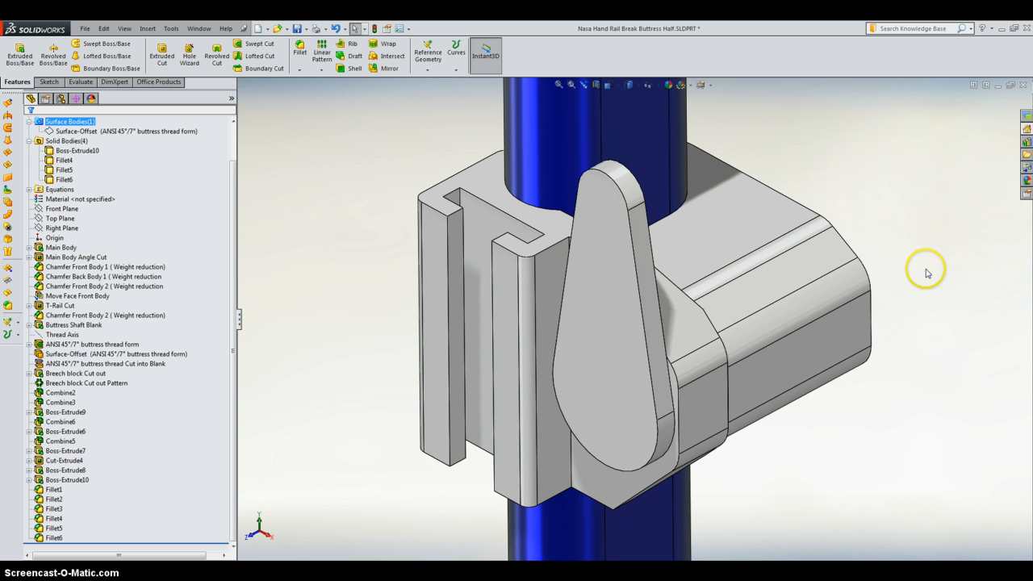
mouse_move(939, 239)
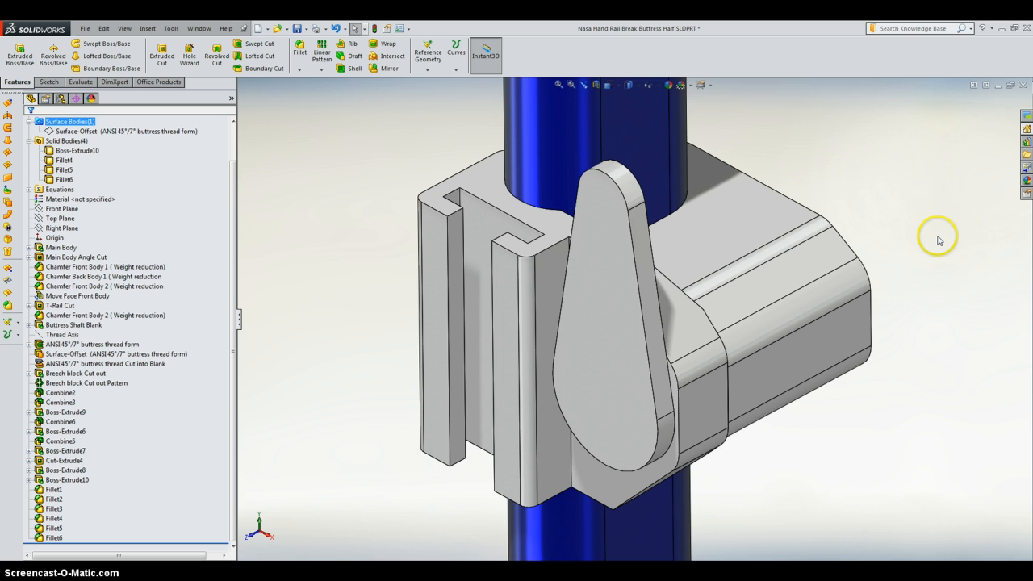
mouse_move(939, 241)
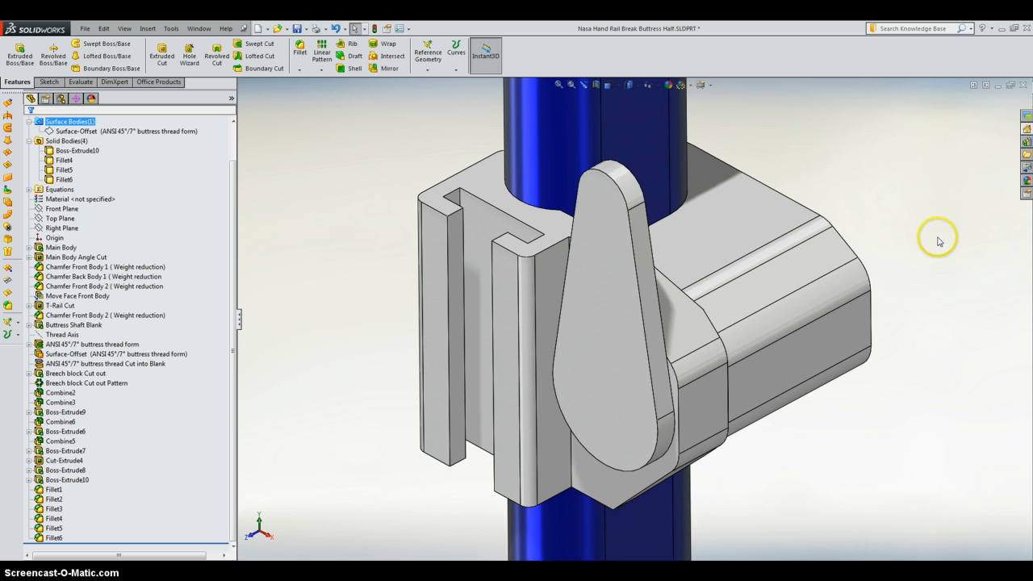
Point out the jaw slot's inner, outer and groove edges, orbiting to the lever and back.
click(500, 258)
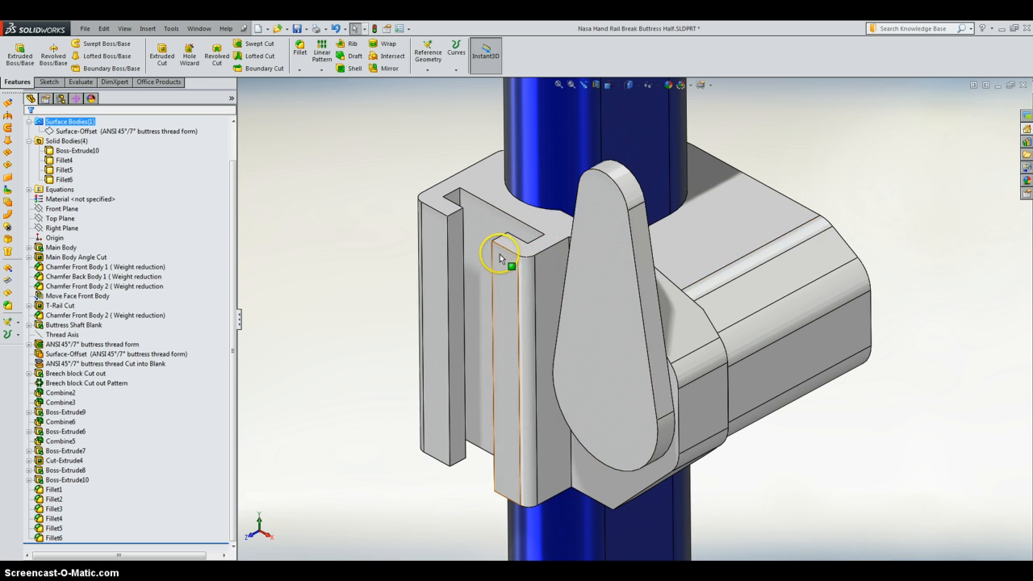
mouse_move(516, 216)
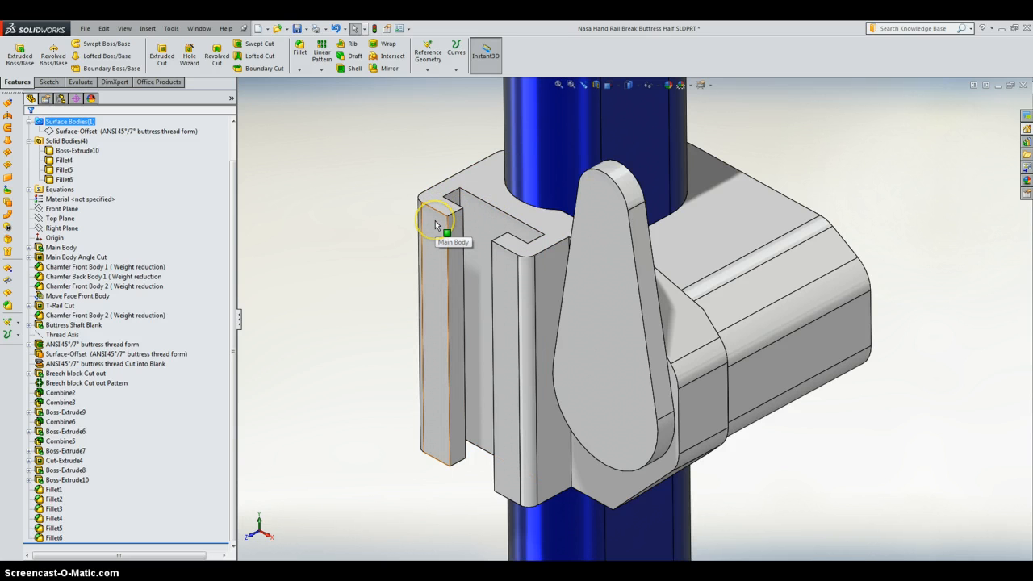
click(442, 222)
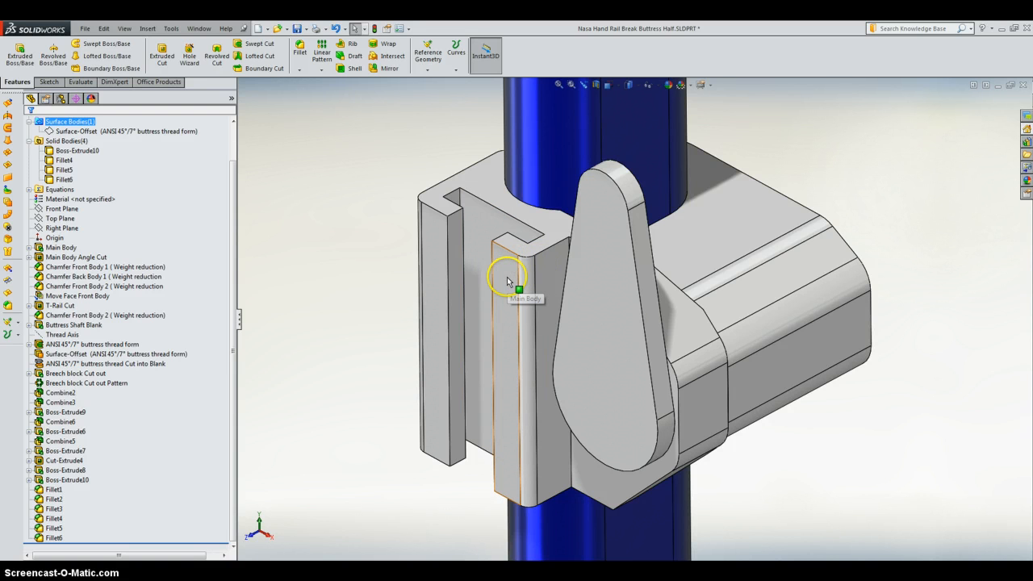
mouse_move(612, 361)
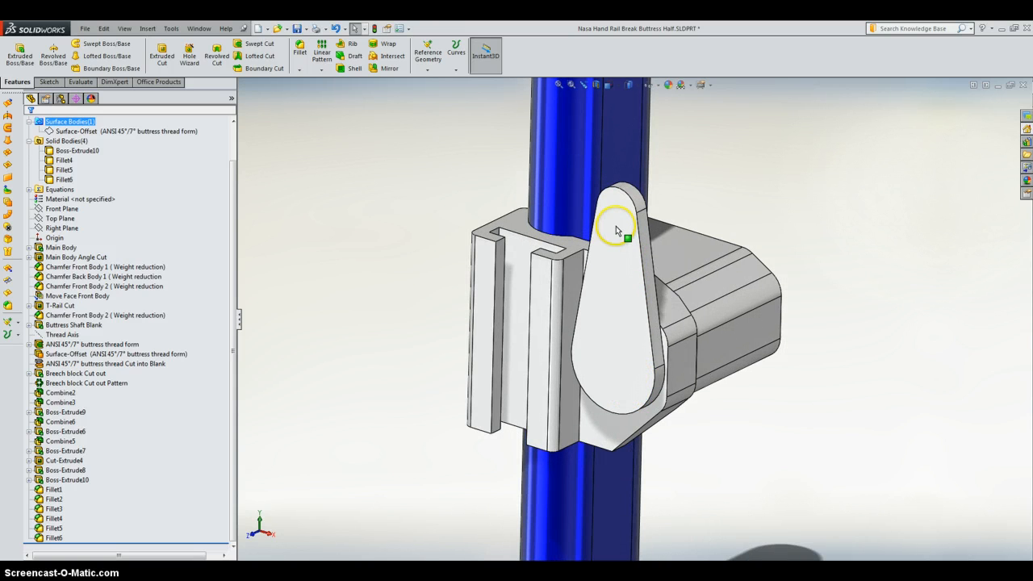
click(533, 375)
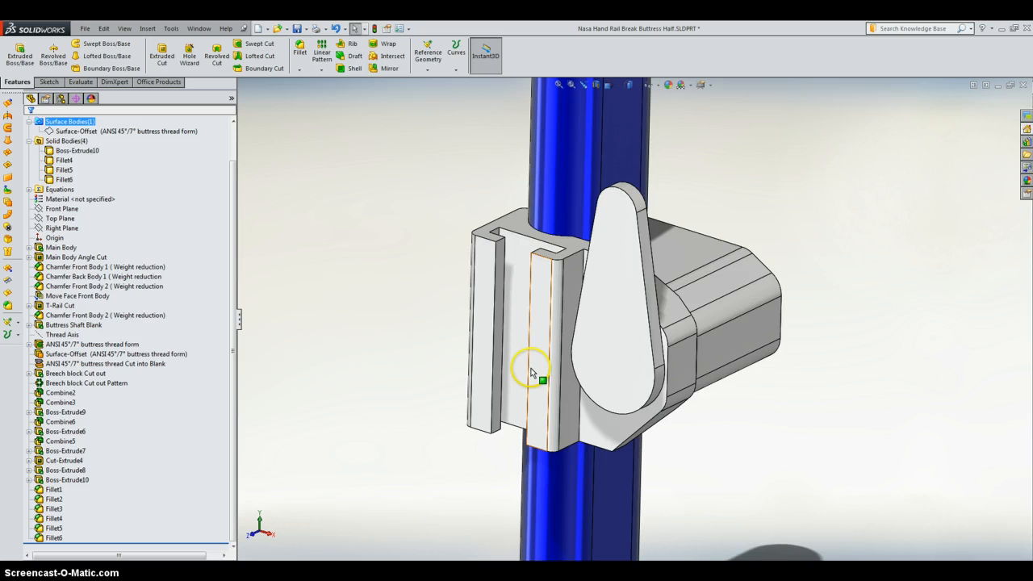
mouse_move(573, 363)
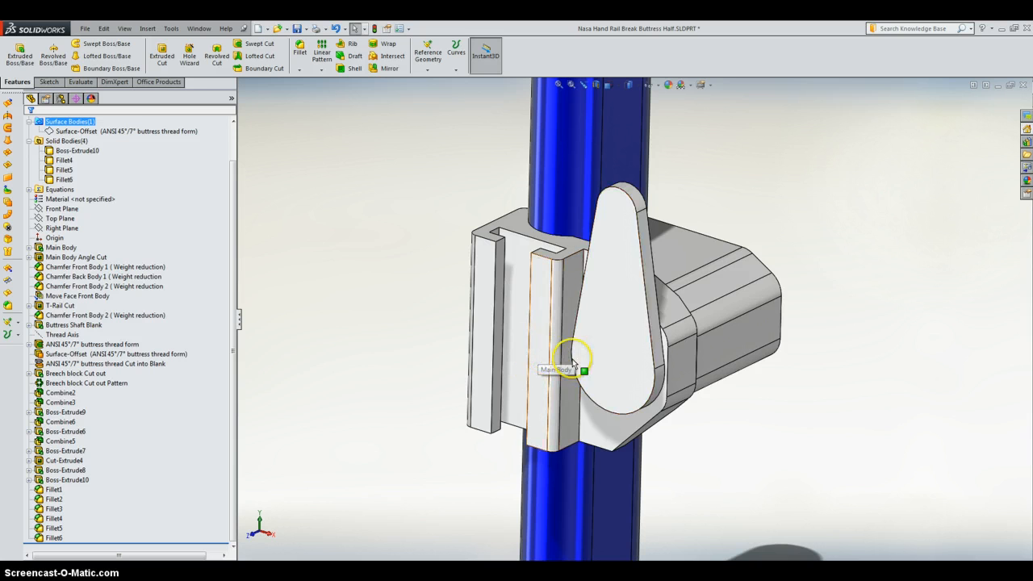
mouse_move(642, 297)
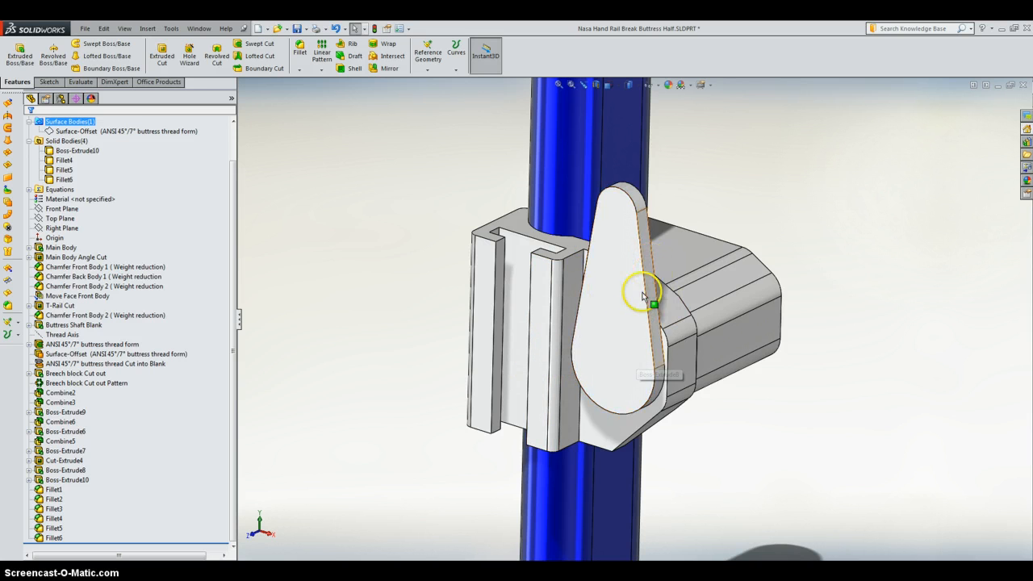
drag(643, 291, 545, 323)
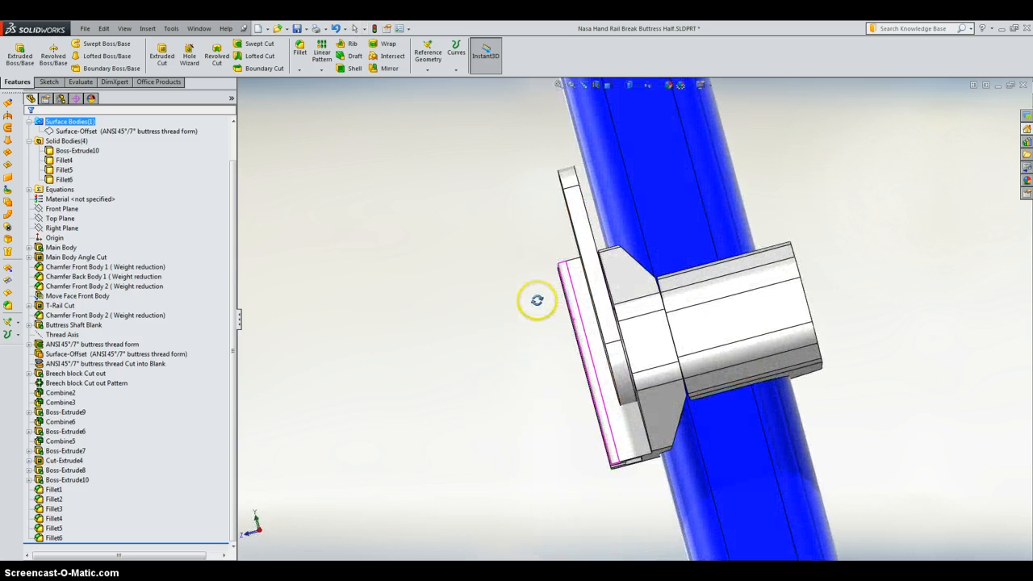
drag(536, 300, 547, 346)
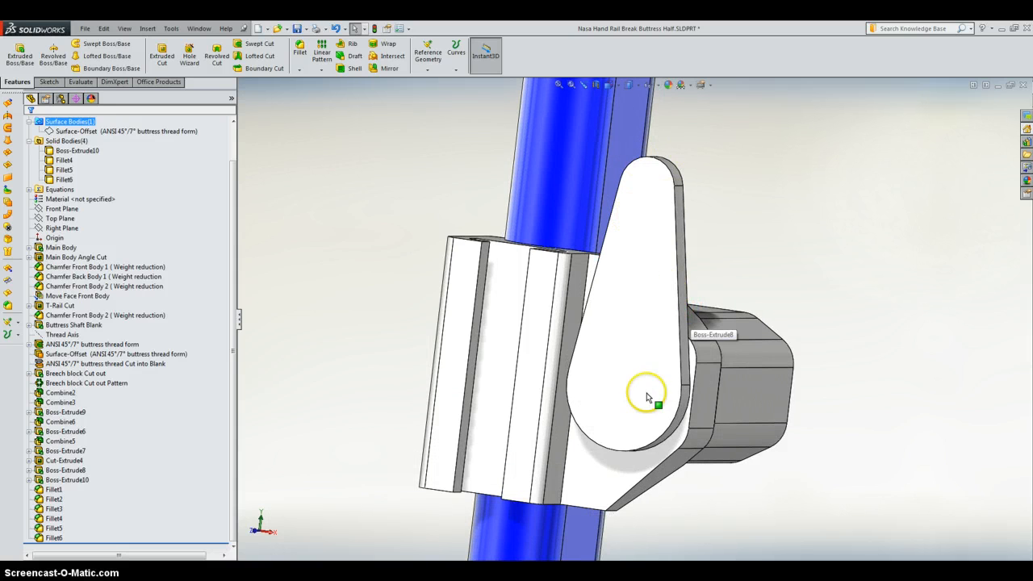
mouse_move(614, 303)
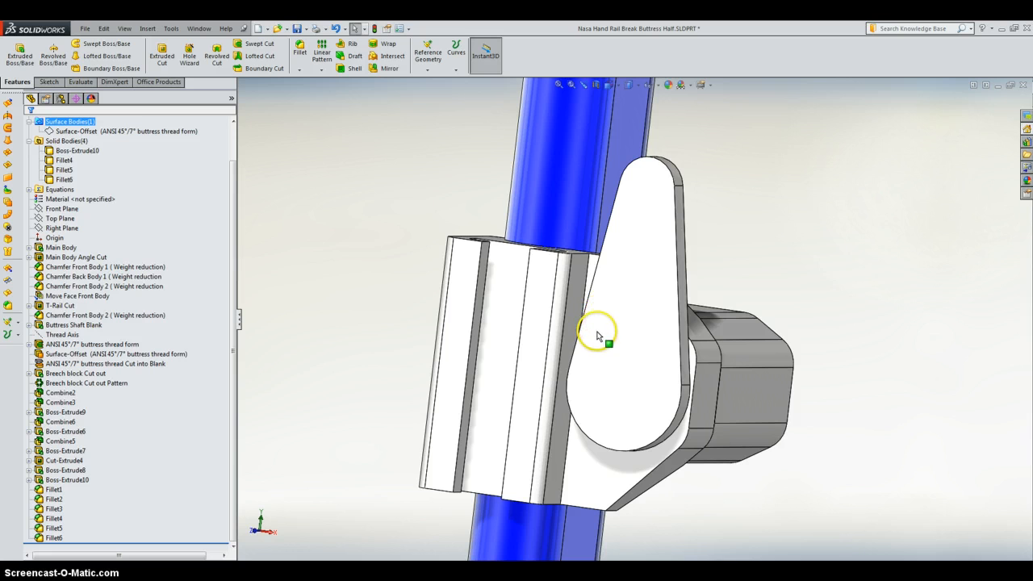
mouse_move(598, 354)
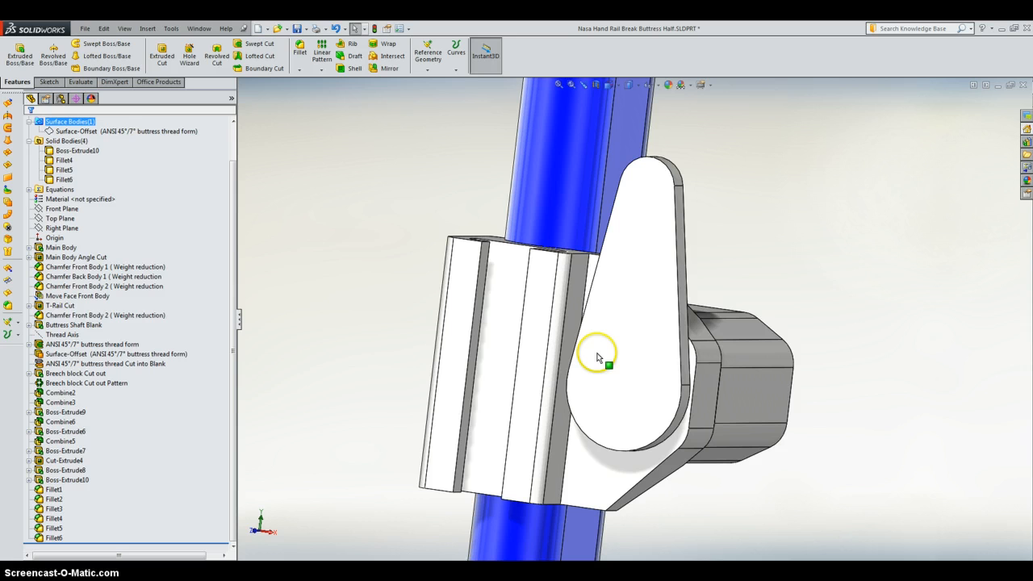
mouse_move(681, 291)
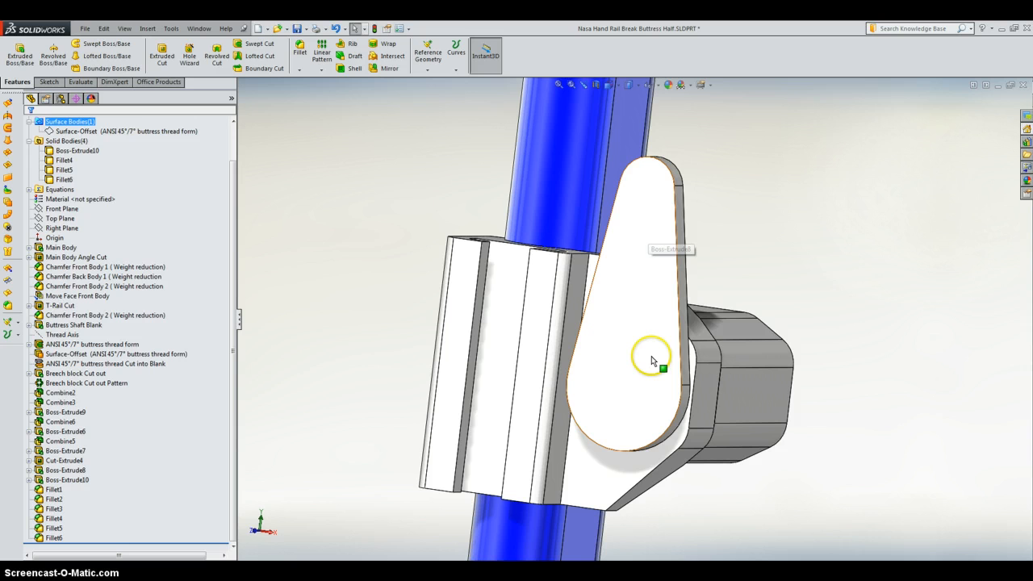
mouse_move(638, 334)
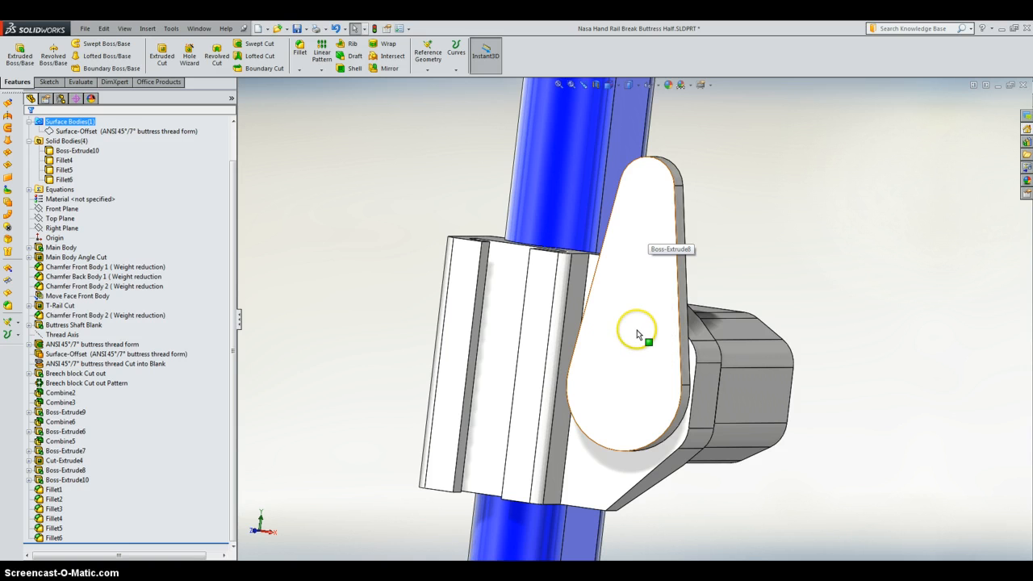
drag(638, 335, 638, 261)
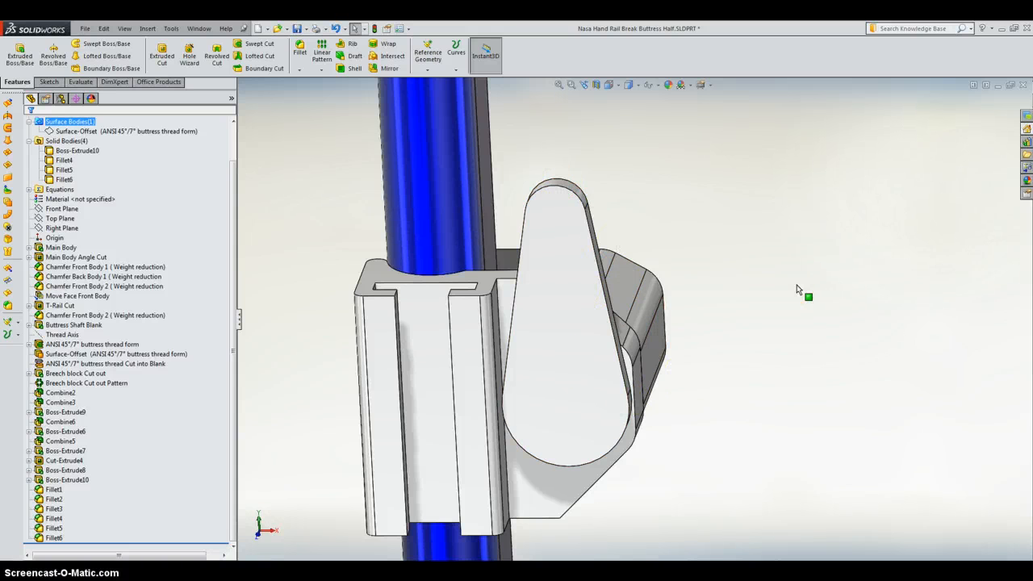
mouse_move(523, 177)
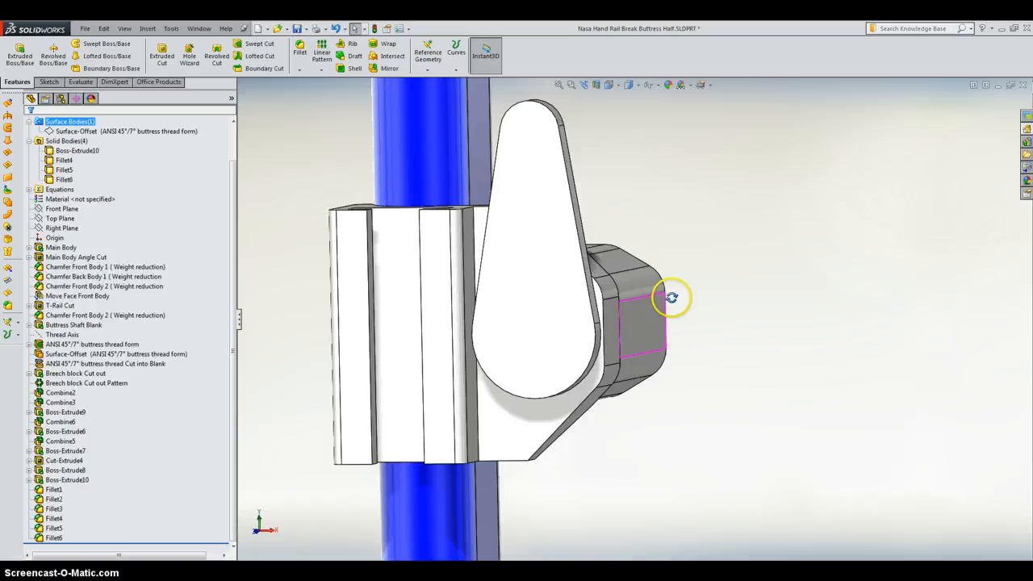
Orbit around the nut housing, its slotted end face and the clamp underside, ending looking down the rail.
drag(672, 297, 633, 295)
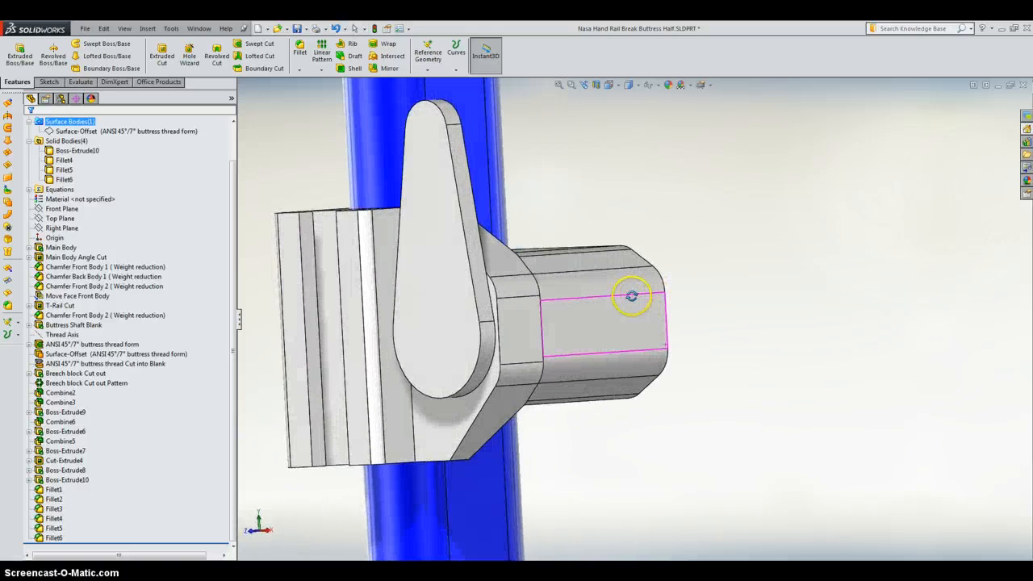
drag(630, 294, 573, 315)
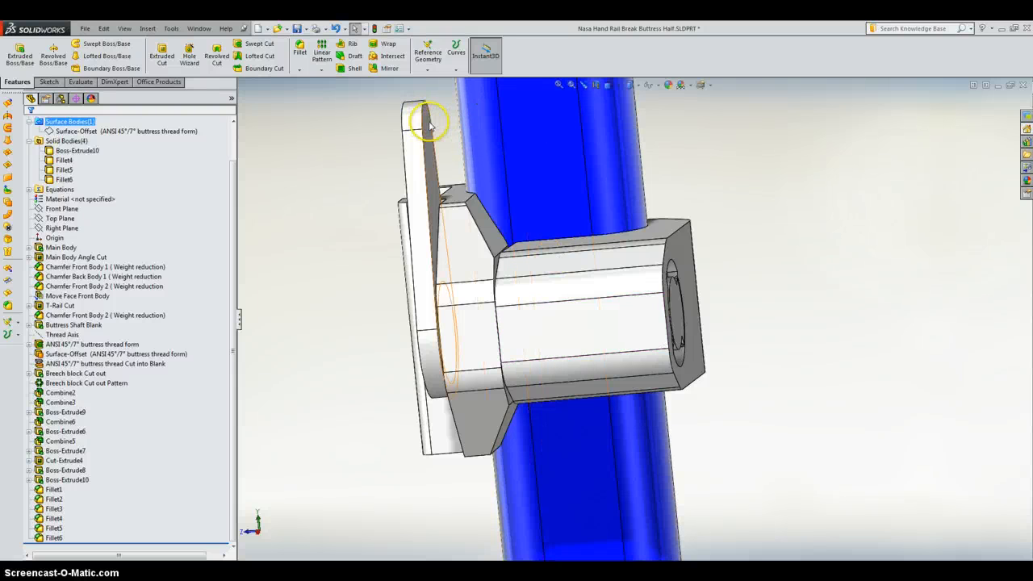
drag(428, 126, 633, 186)
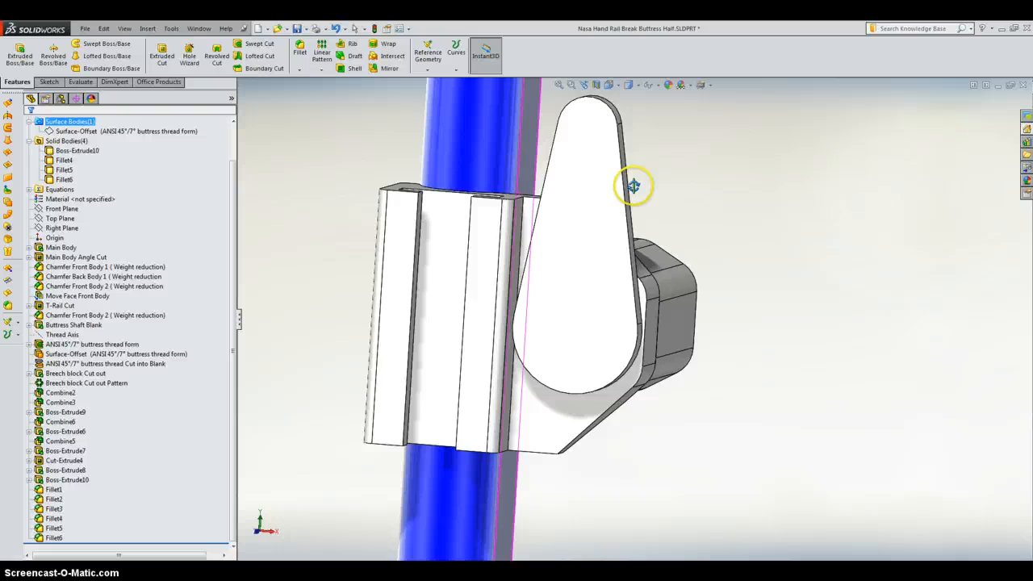
drag(633, 185, 662, 294)
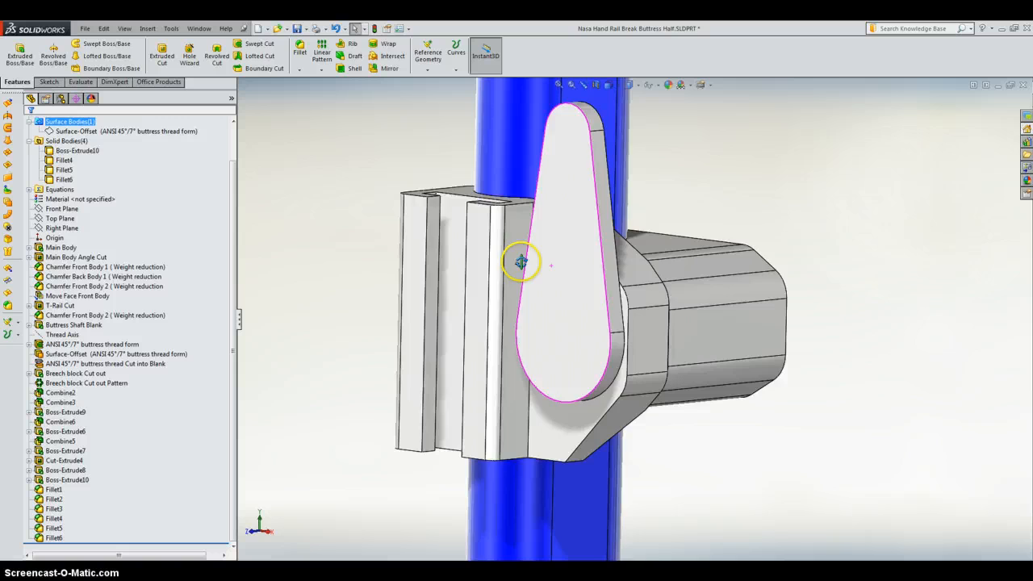
drag(520, 261, 742, 331)
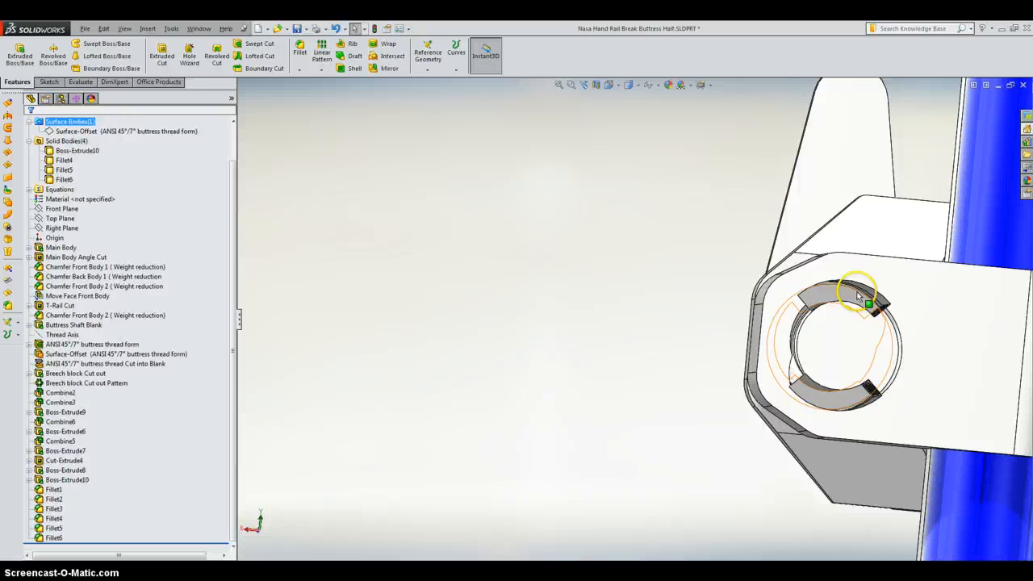
mouse_move(935, 294)
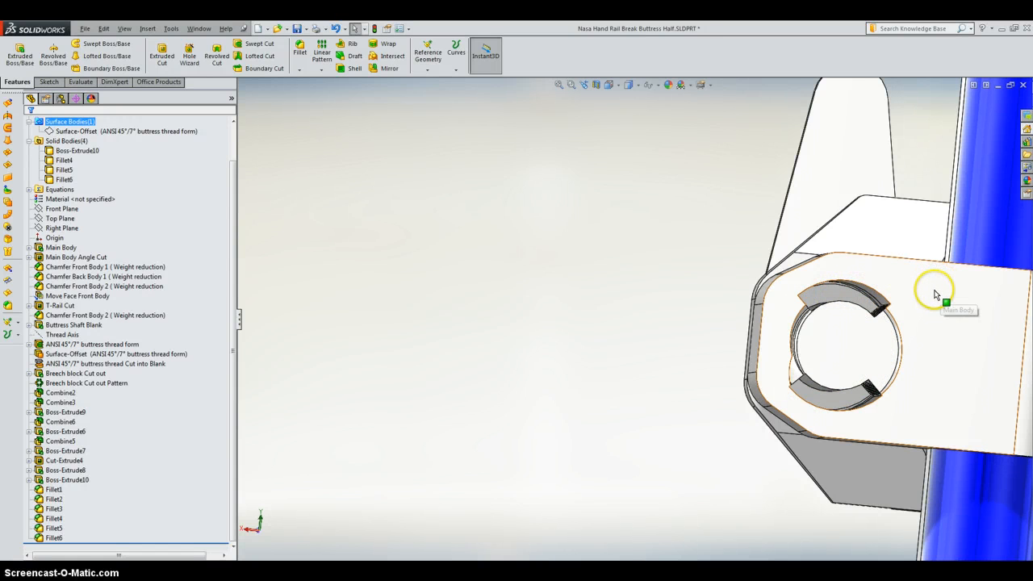
click(935, 294)
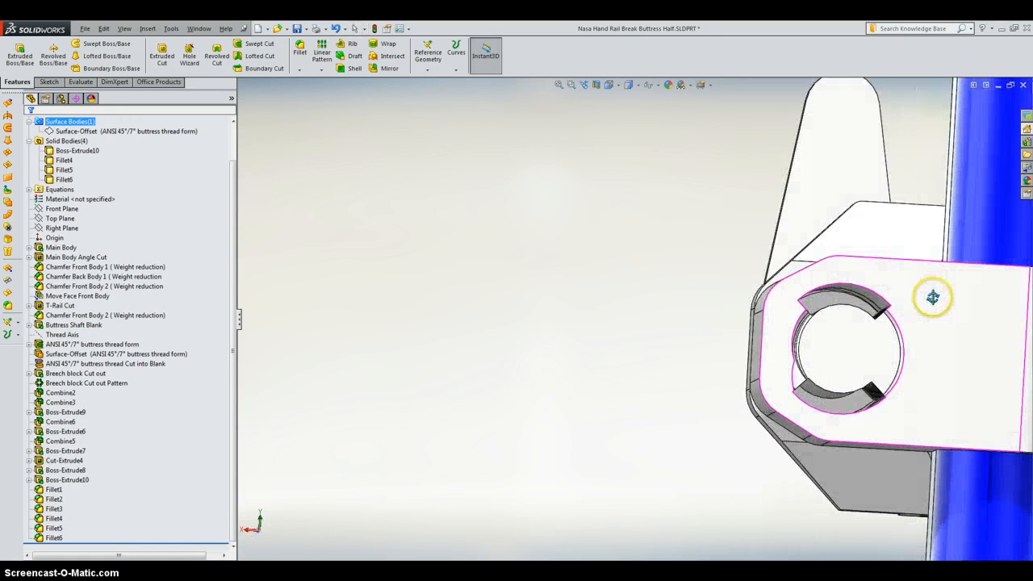
drag(934, 297, 913, 358)
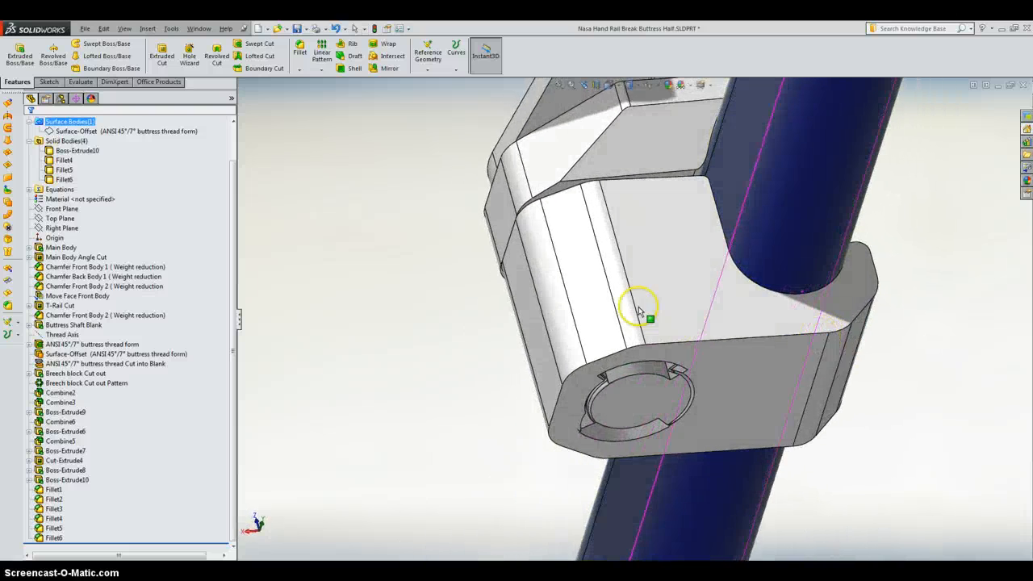
drag(642, 310, 568, 334)
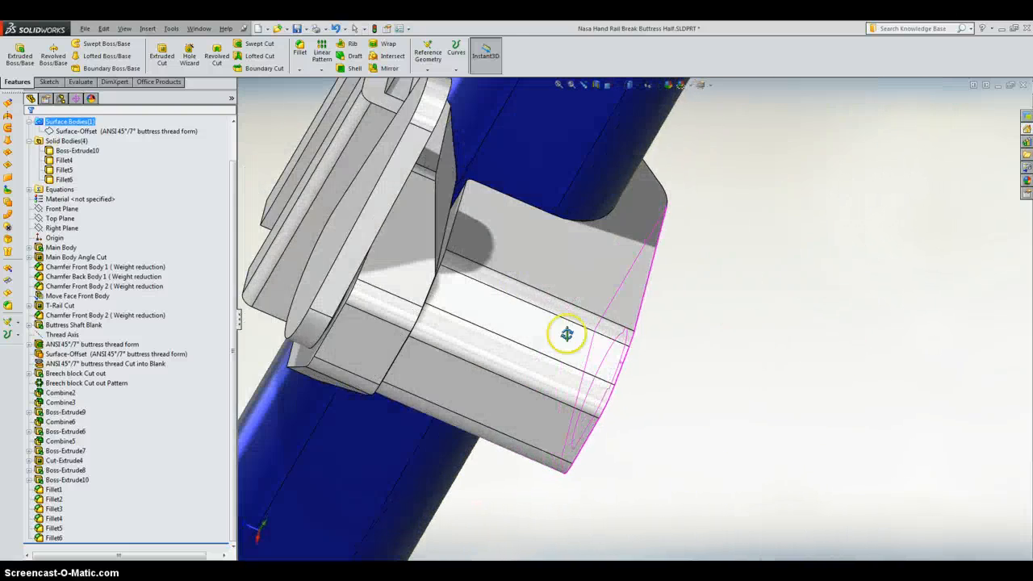
drag(568, 334, 388, 201)
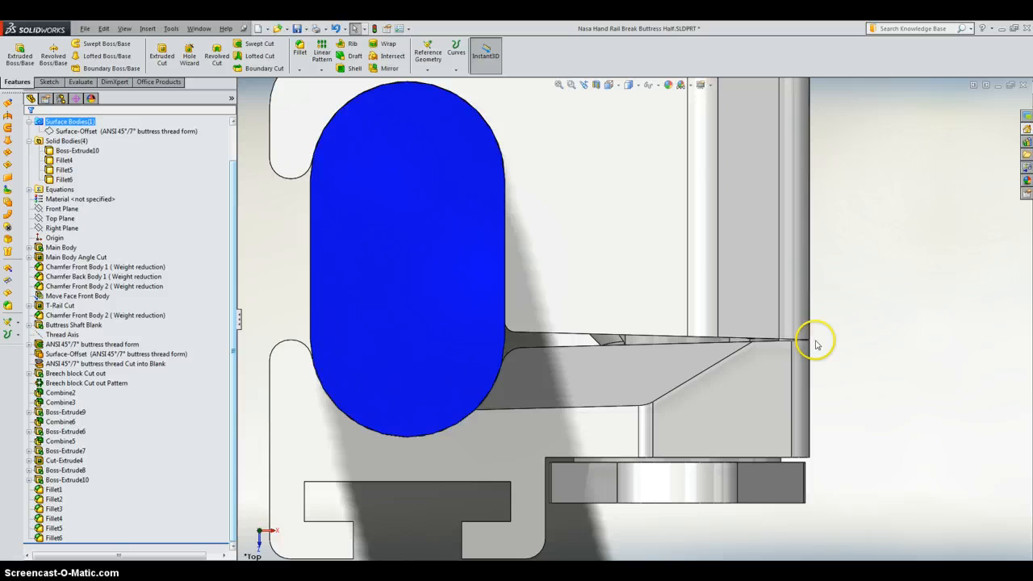
mouse_move(508, 352)
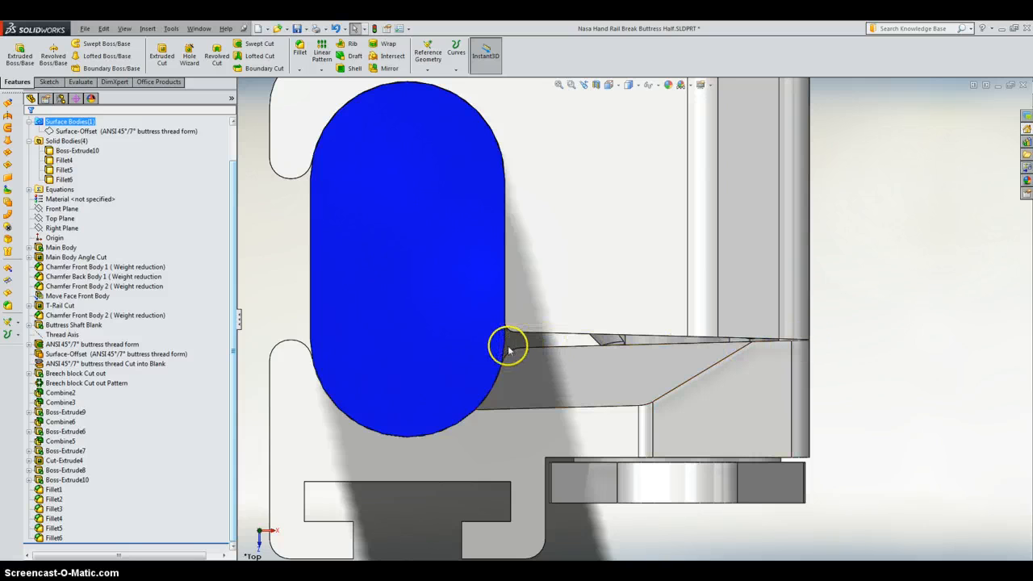
mouse_move(520, 339)
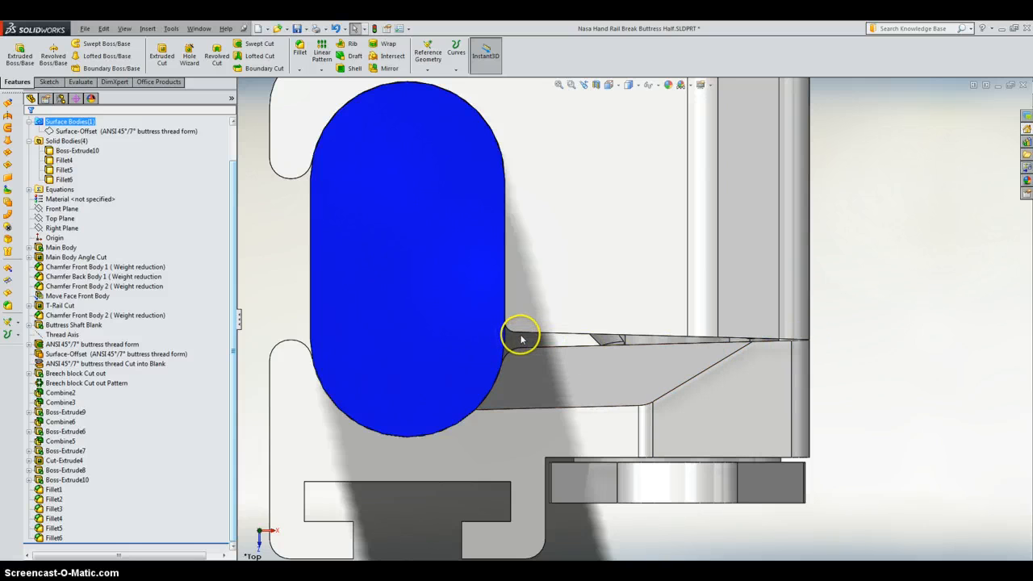
mouse_move(523, 352)
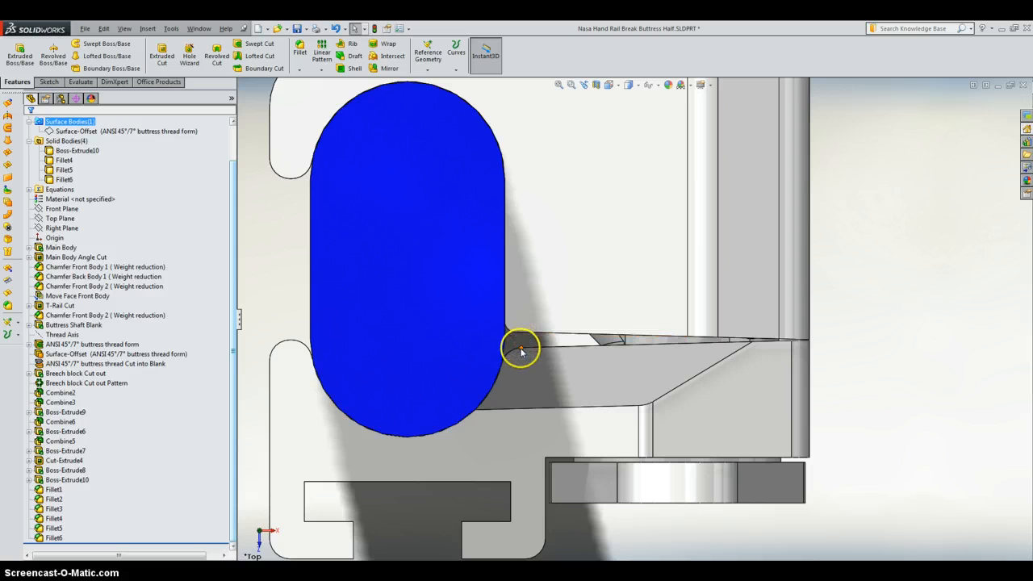
mouse_move(524, 342)
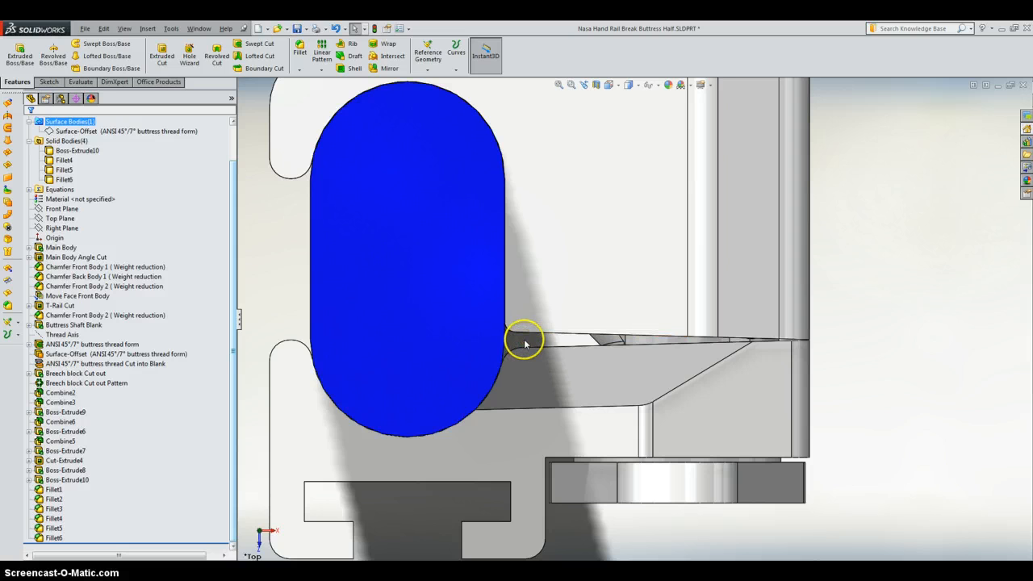
mouse_move(837, 352)
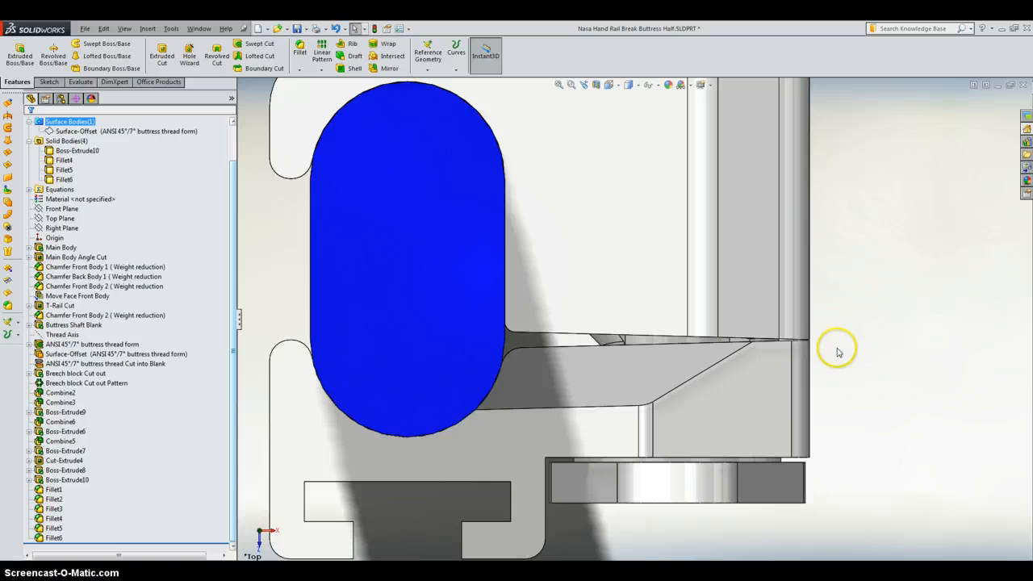
mouse_move(807, 342)
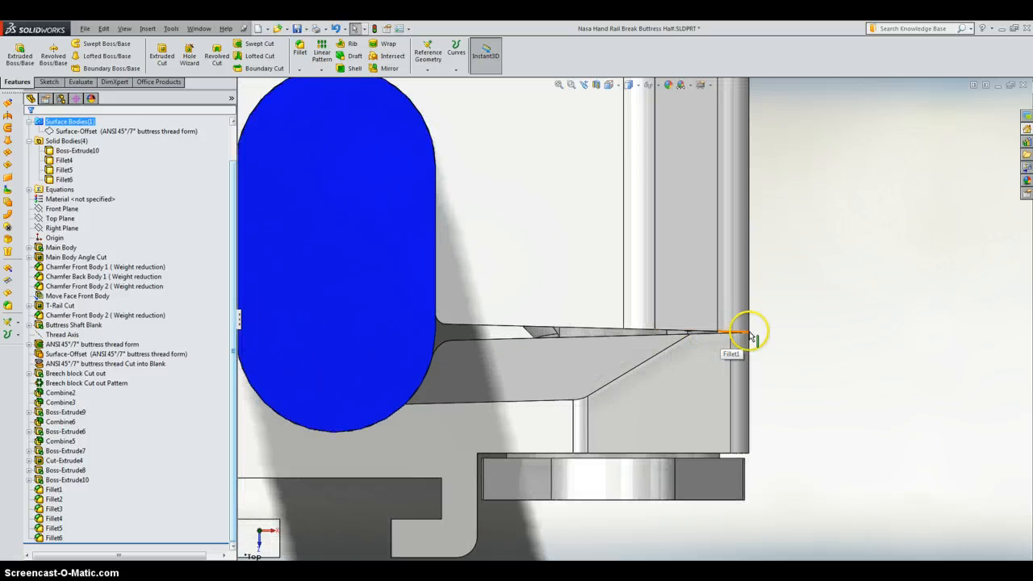
mouse_move(456, 334)
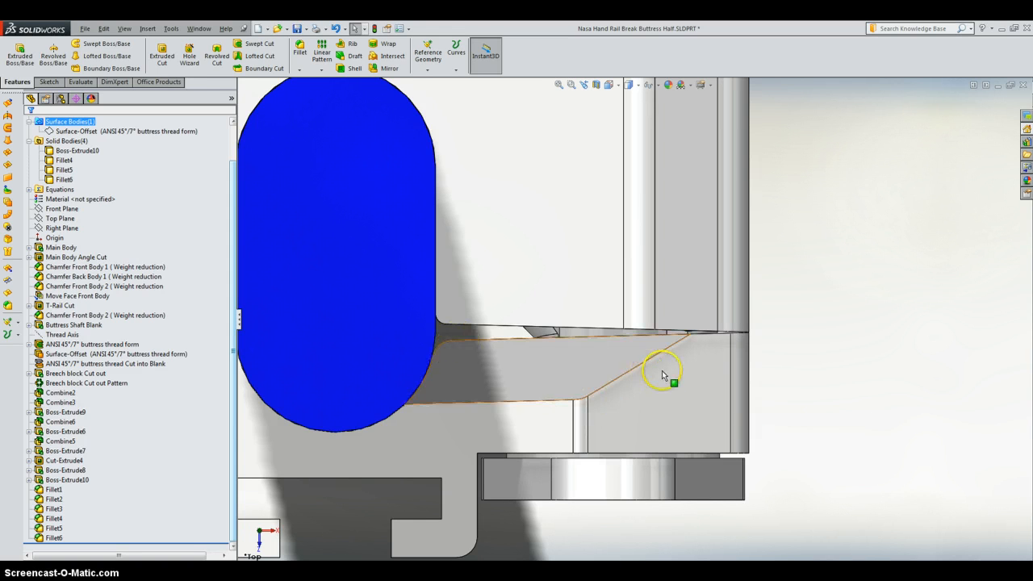
mouse_move(452, 352)
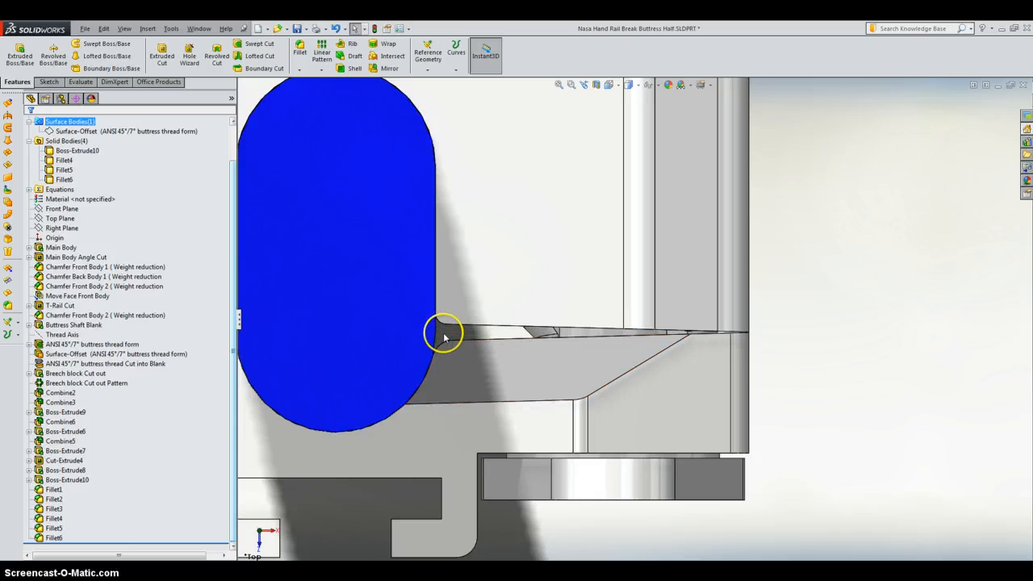
mouse_move(465, 337)
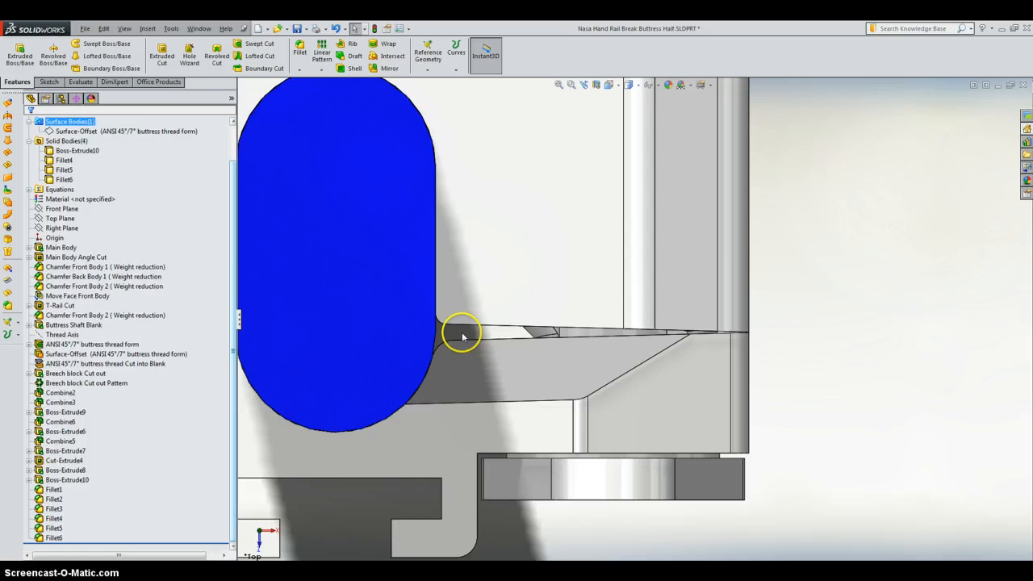
mouse_move(485, 338)
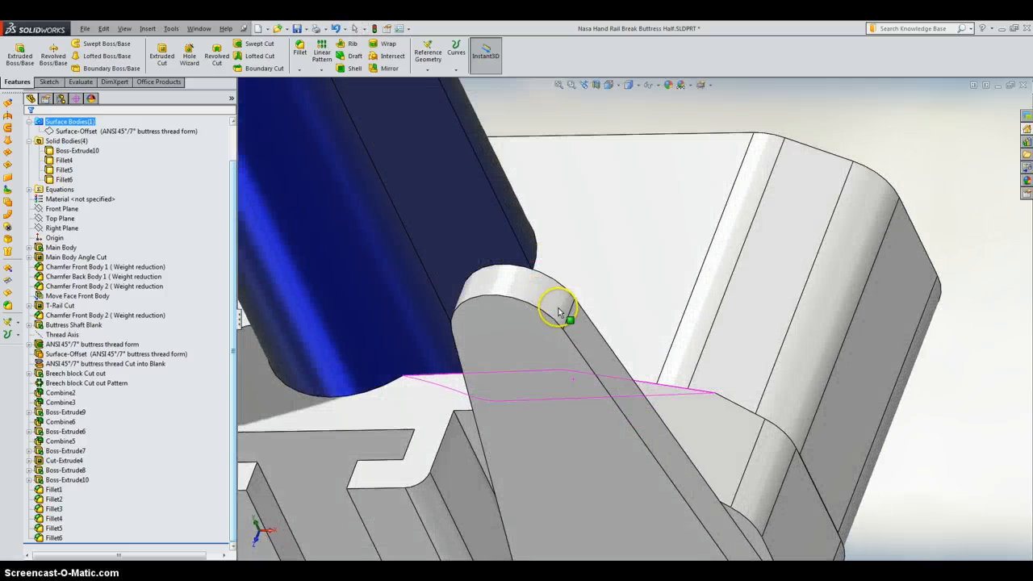
Swing the view around the threaded screw and move in close on the thread teeth.
drag(562, 313, 610, 363)
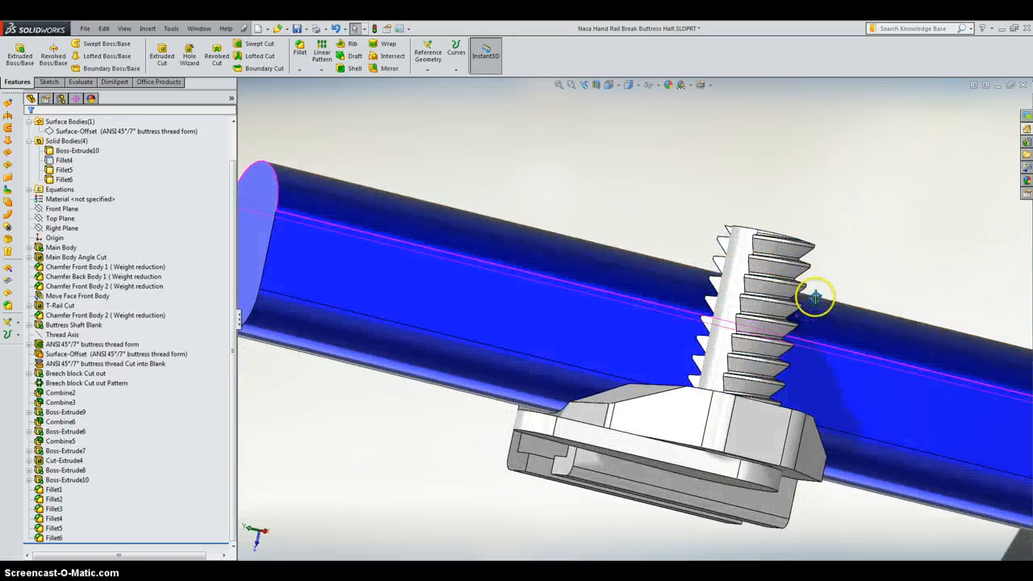
drag(815, 297, 789, 316)
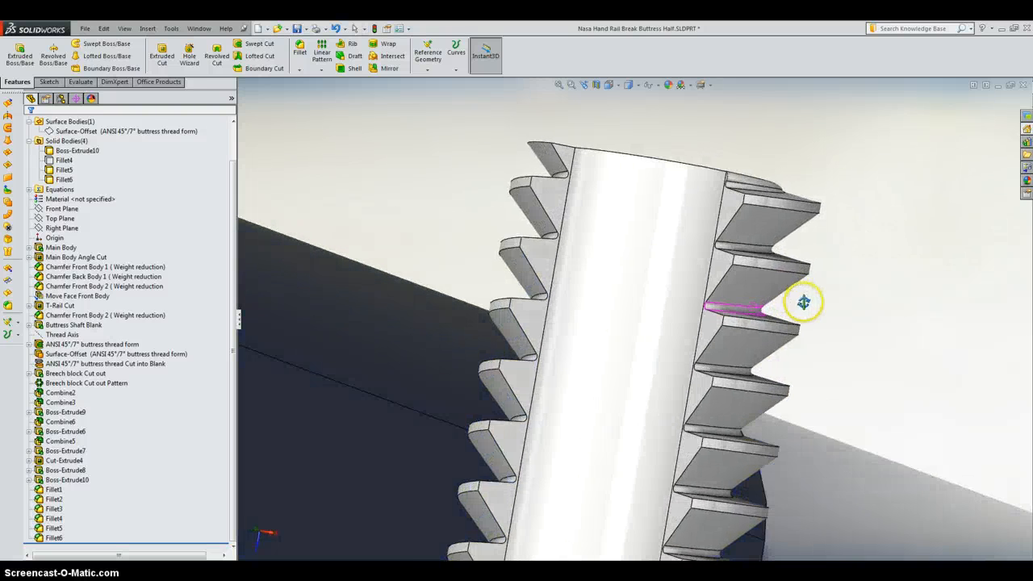
drag(804, 302, 791, 320)
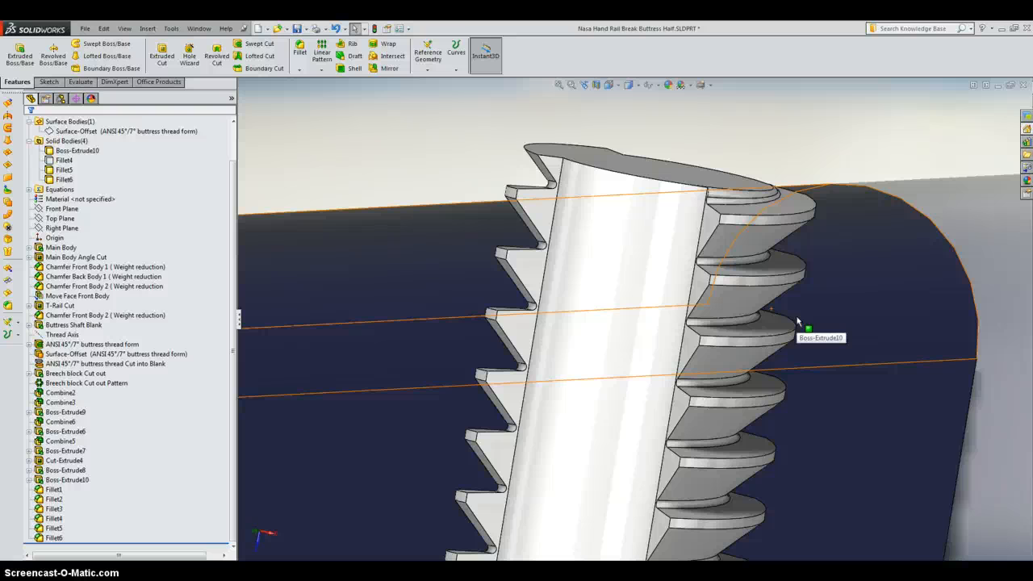
mouse_move(926, 152)
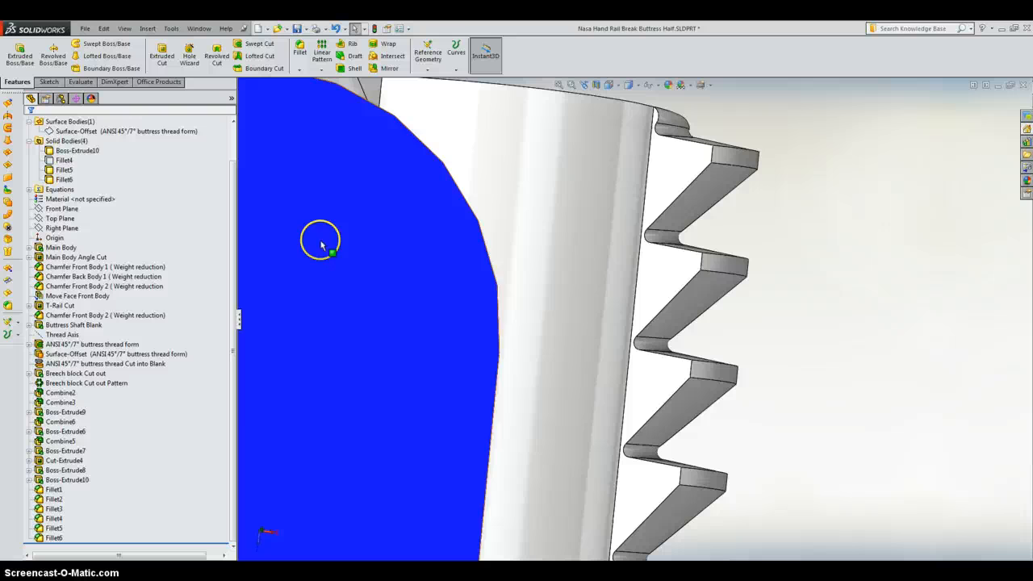
Edit Sketch7, the buttress thread's triangular profile, and view it from the Top orientation.
right_click(72, 150)
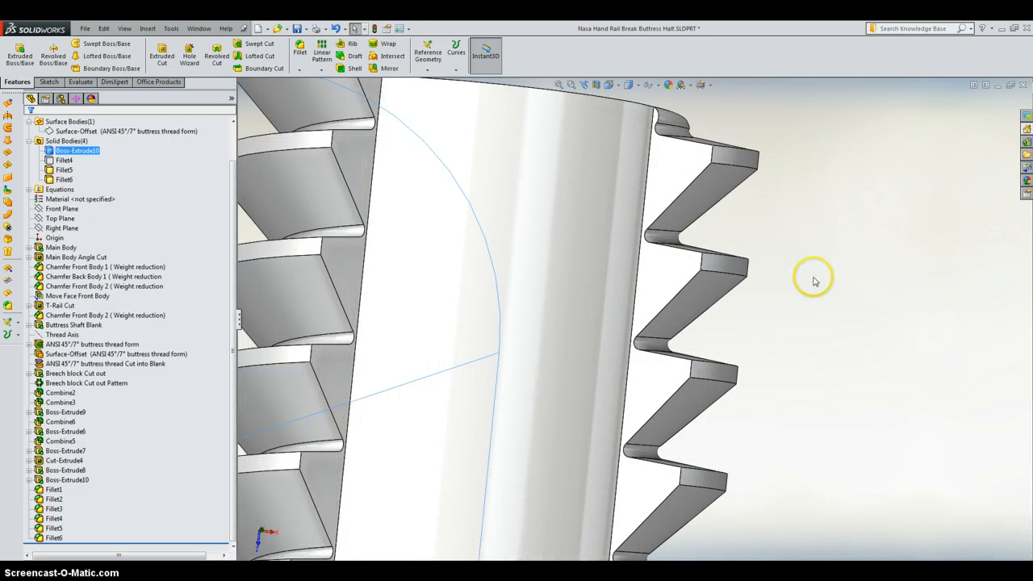
drag(813, 281, 798, 304)
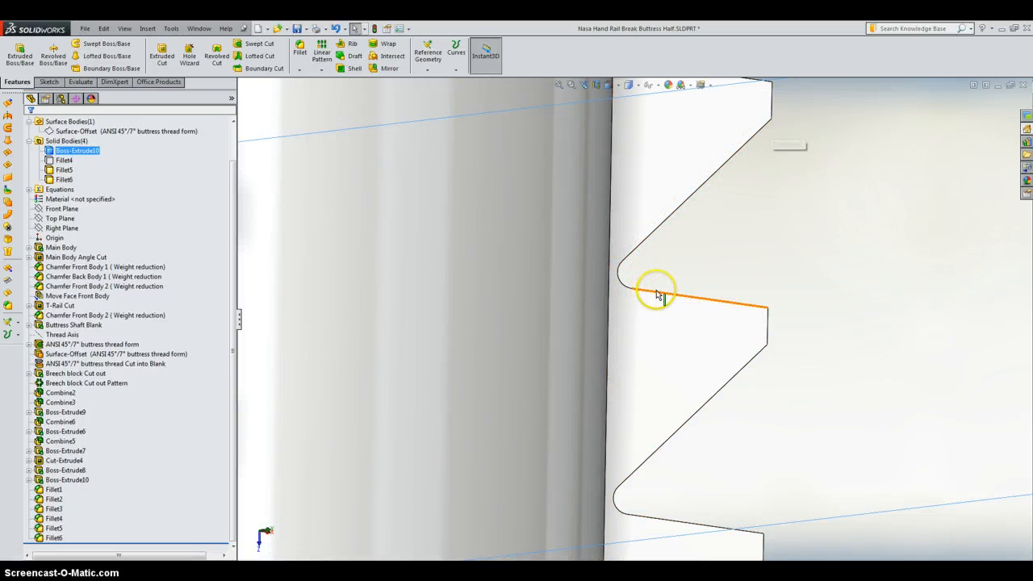
mouse_move(726, 307)
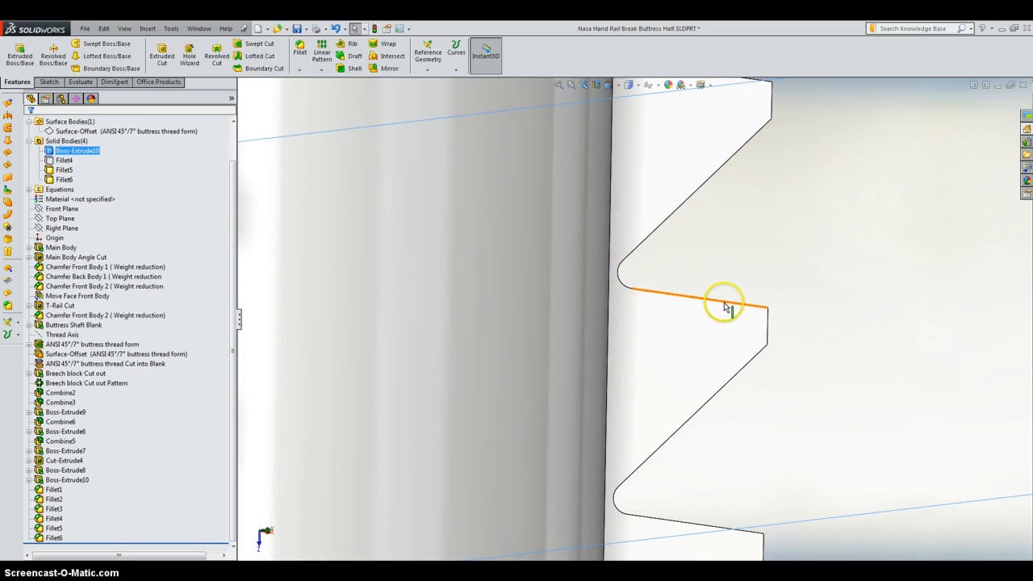
mouse_move(765, 313)
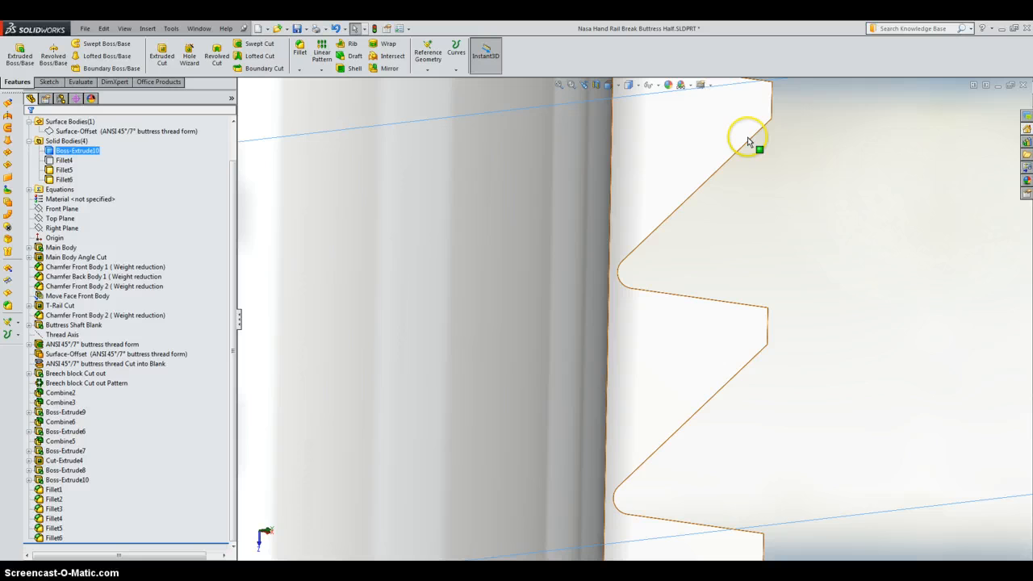
mouse_move(665, 259)
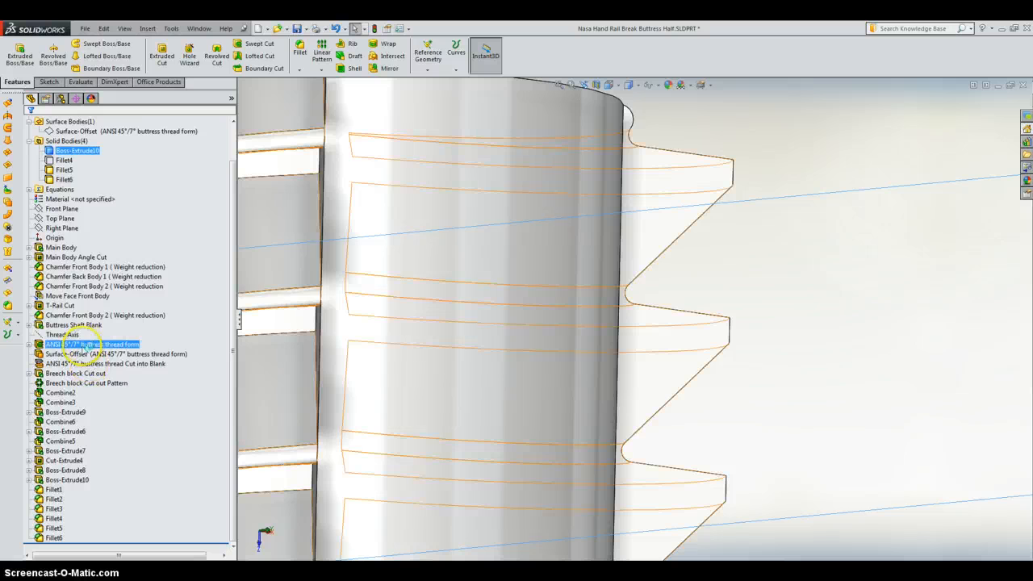
click(29, 344)
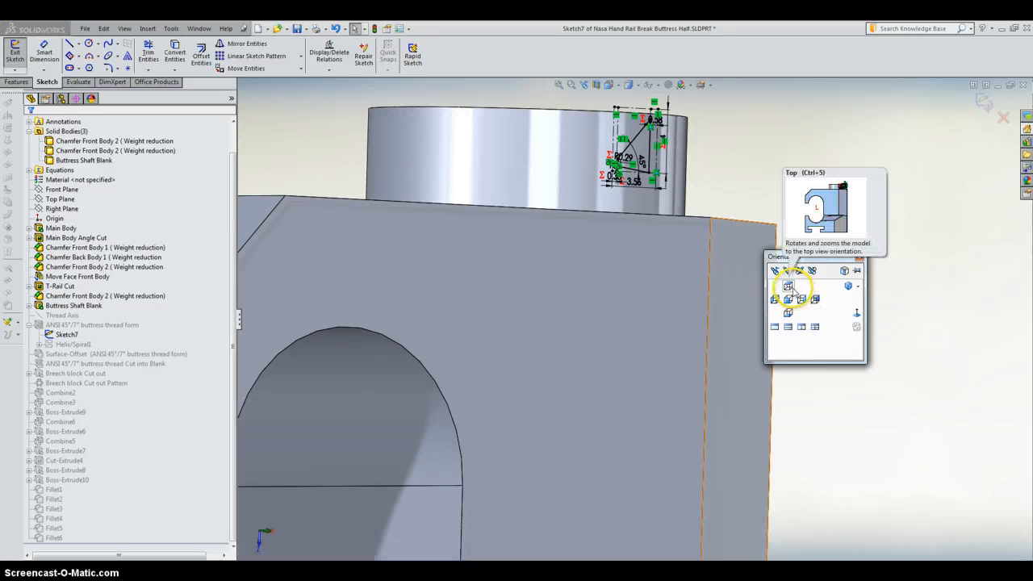
click(789, 286)
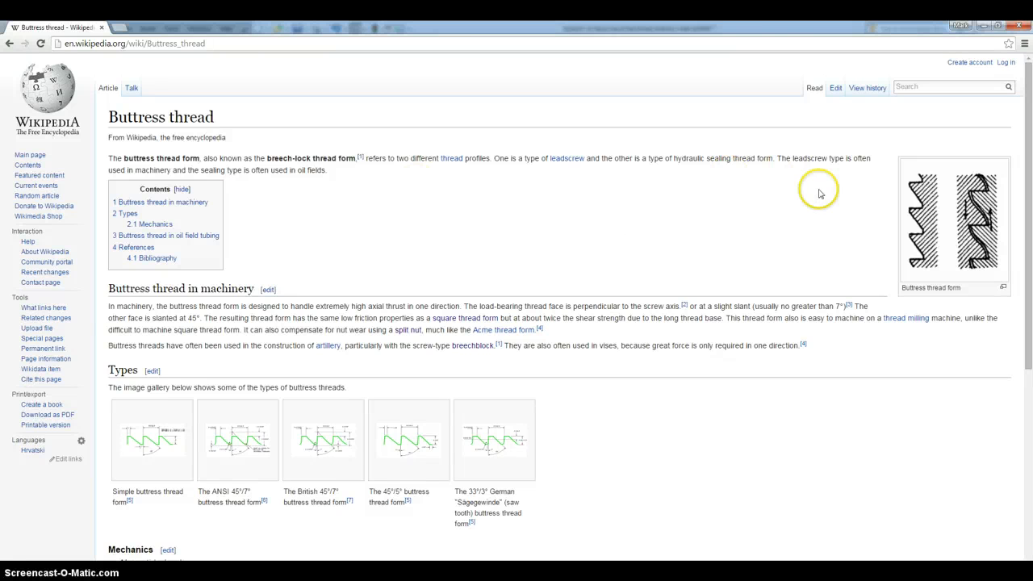
mouse_move(753, 255)
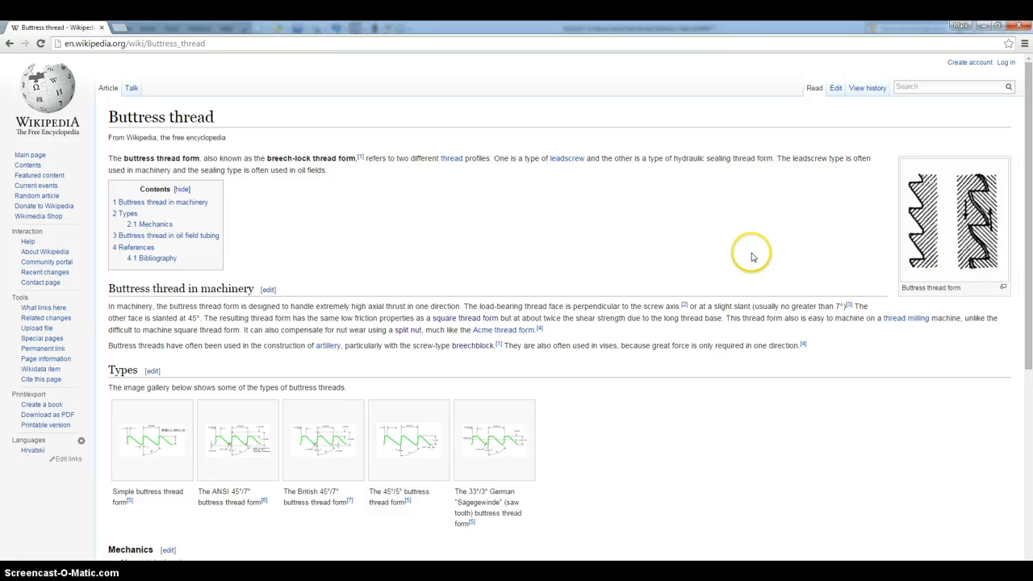
mouse_move(713, 275)
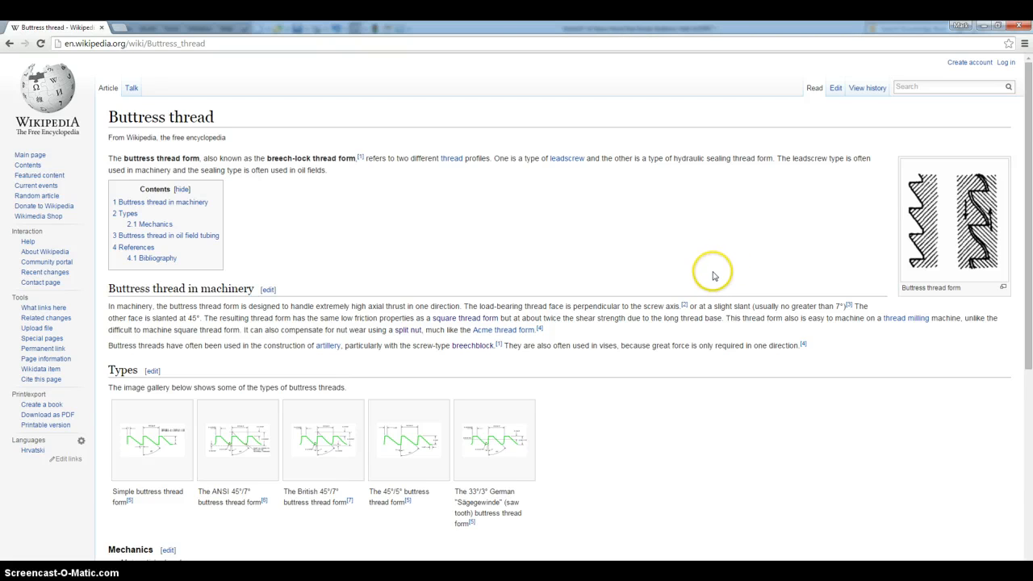
mouse_move(939, 224)
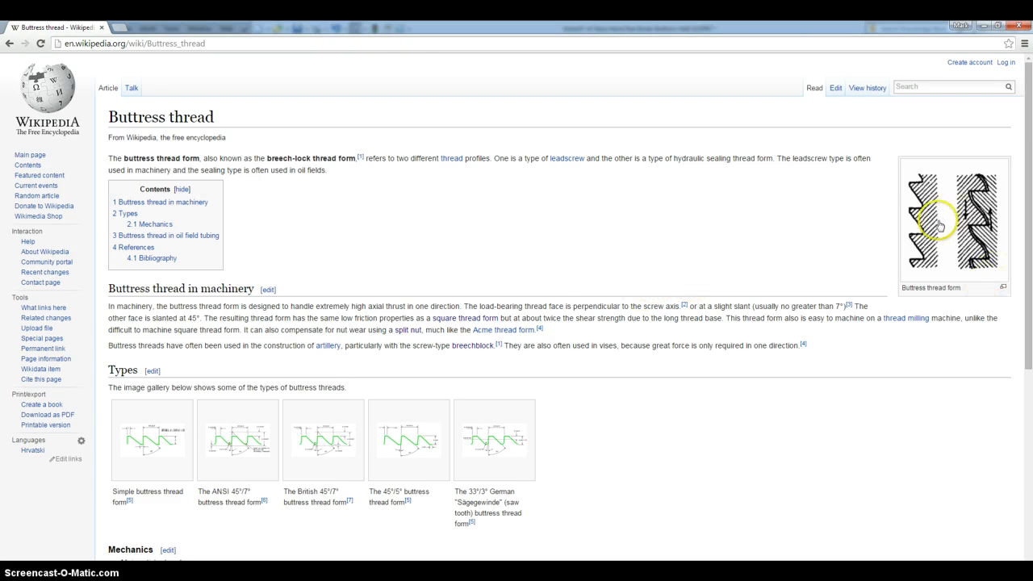
mouse_move(373, 368)
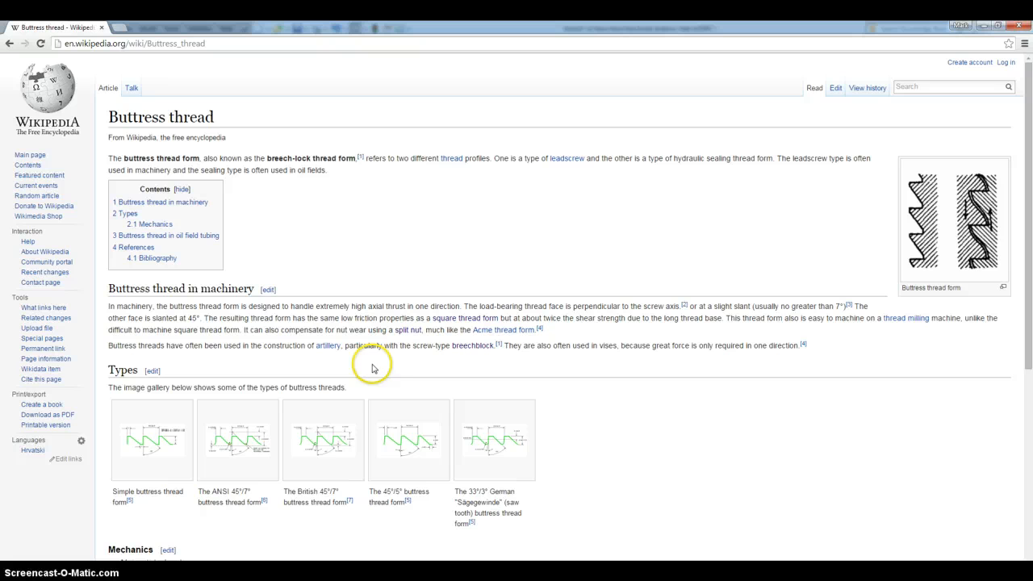
mouse_move(162, 454)
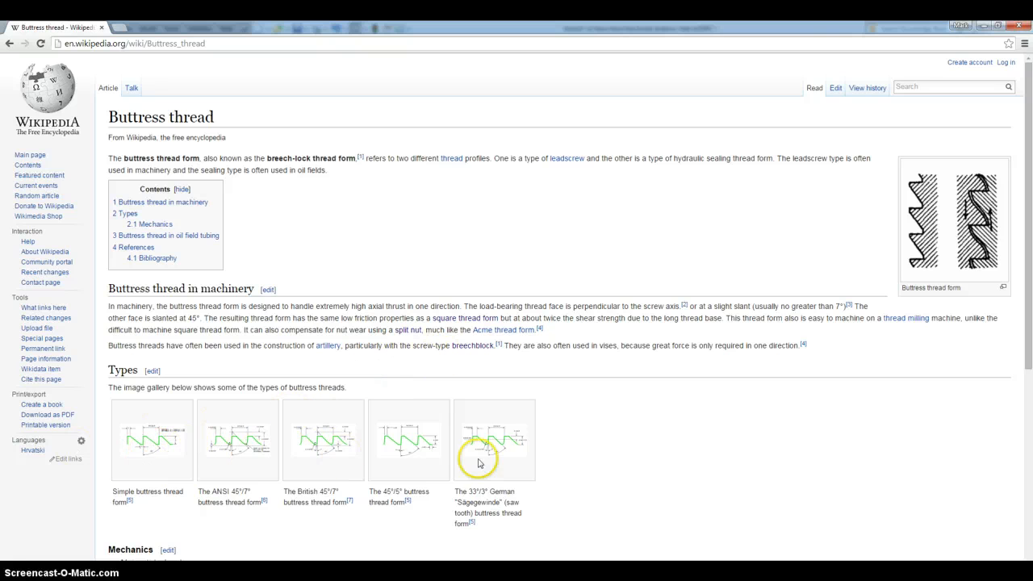
mouse_move(549, 451)
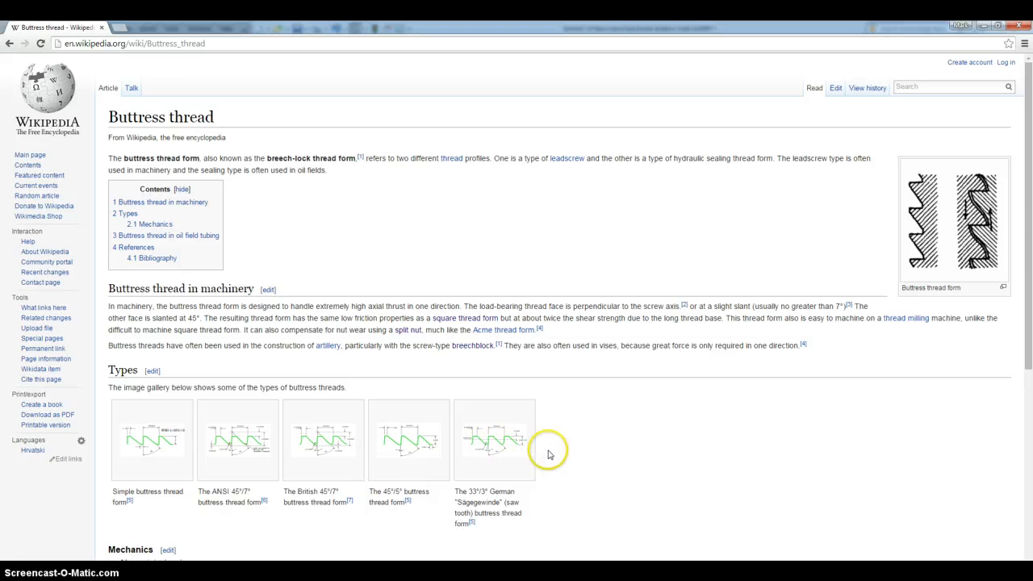
mouse_move(171, 461)
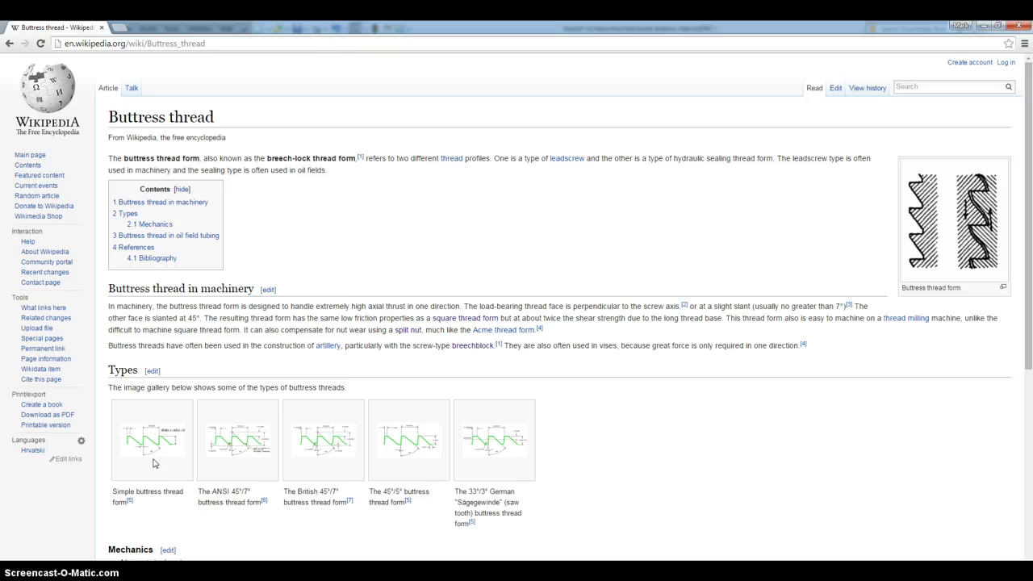
Enlarge the Simple buttress thread form diagram from the article's Types gallery.
click(152, 439)
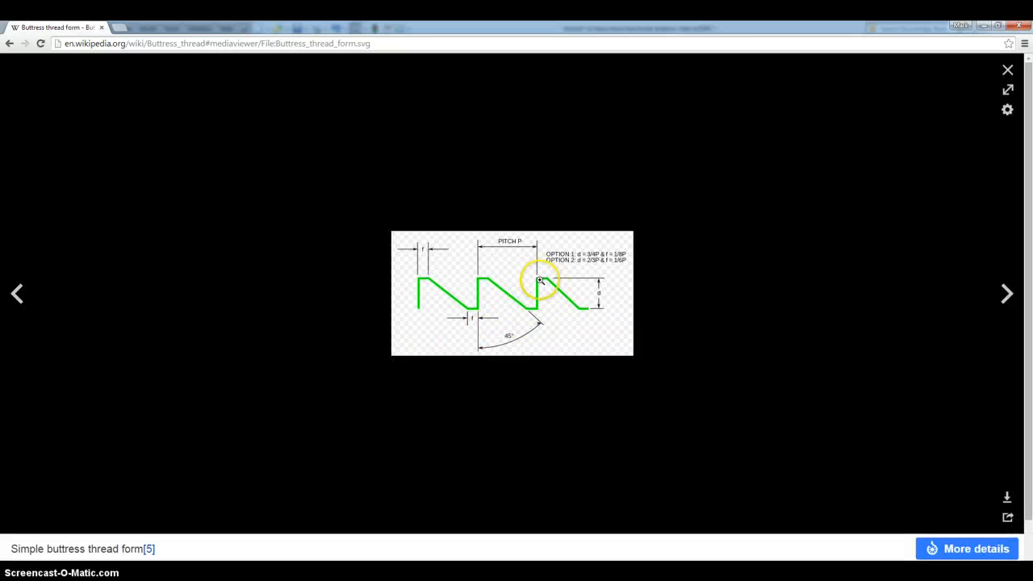
mouse_move(1007, 71)
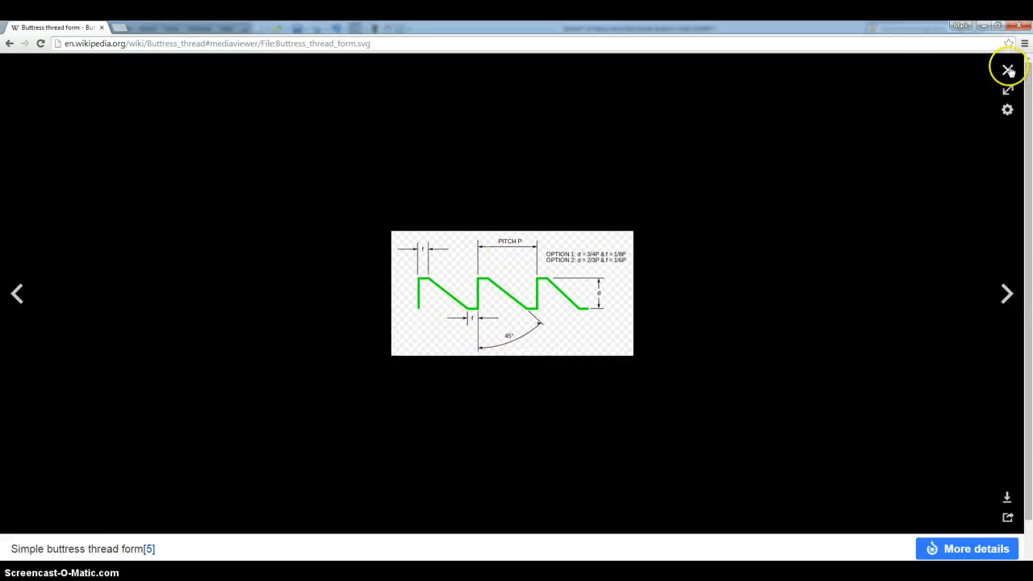
Return to the article and open the ANSI 45°/7° buttress thread drawing at full size.
click(1007, 71)
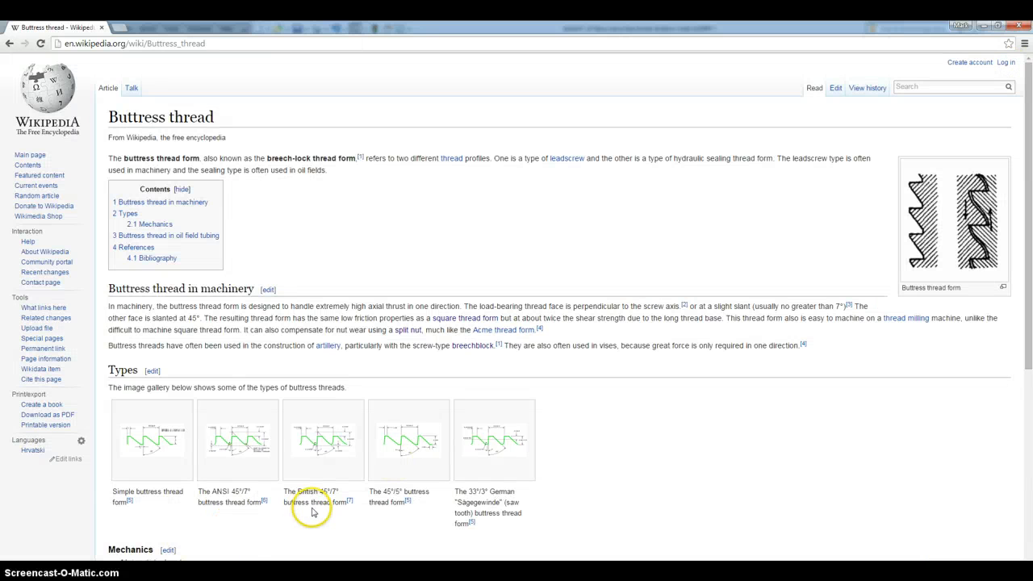
mouse_move(418, 516)
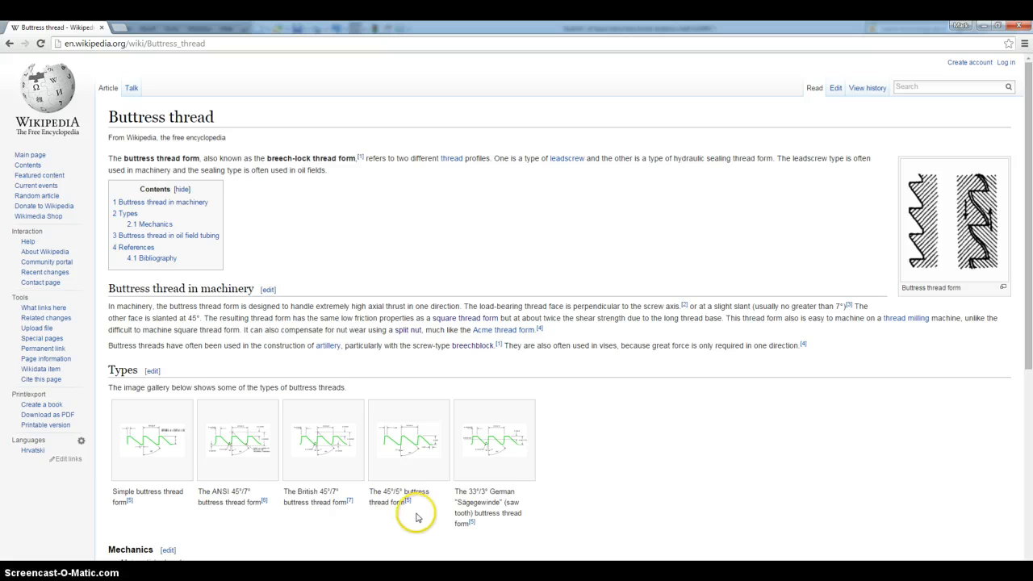
mouse_move(242, 443)
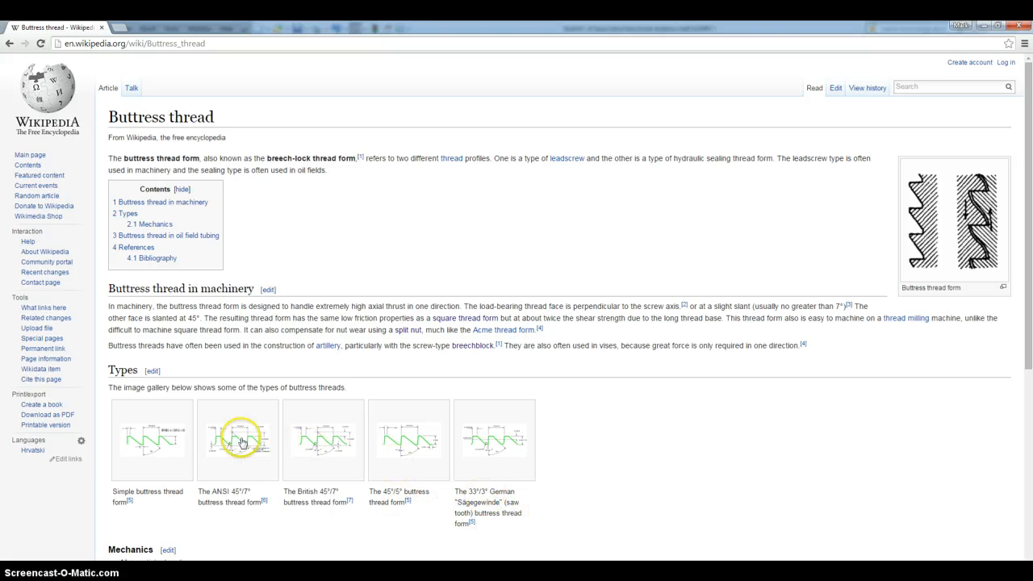
mouse_move(232, 458)
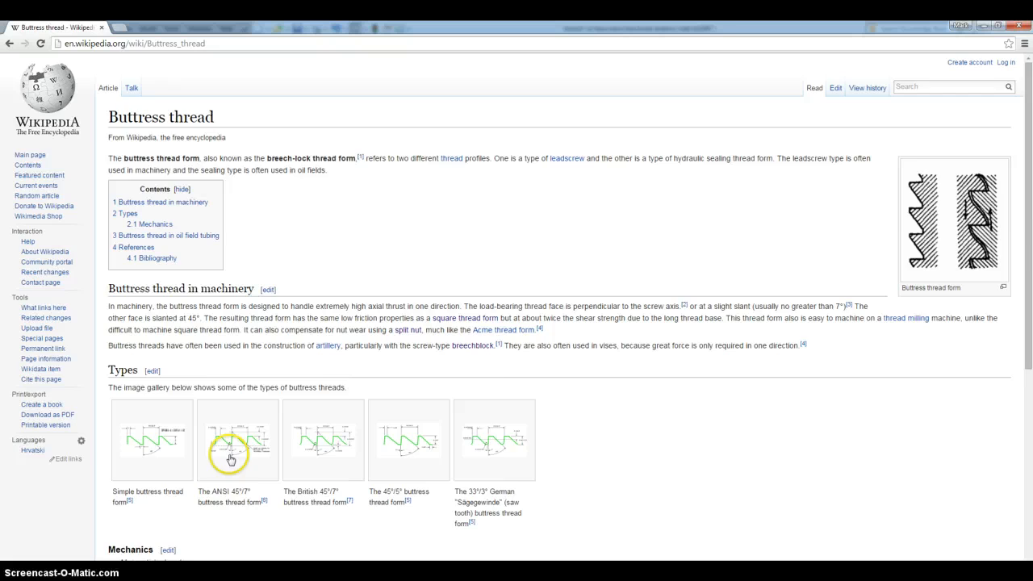
click(239, 439)
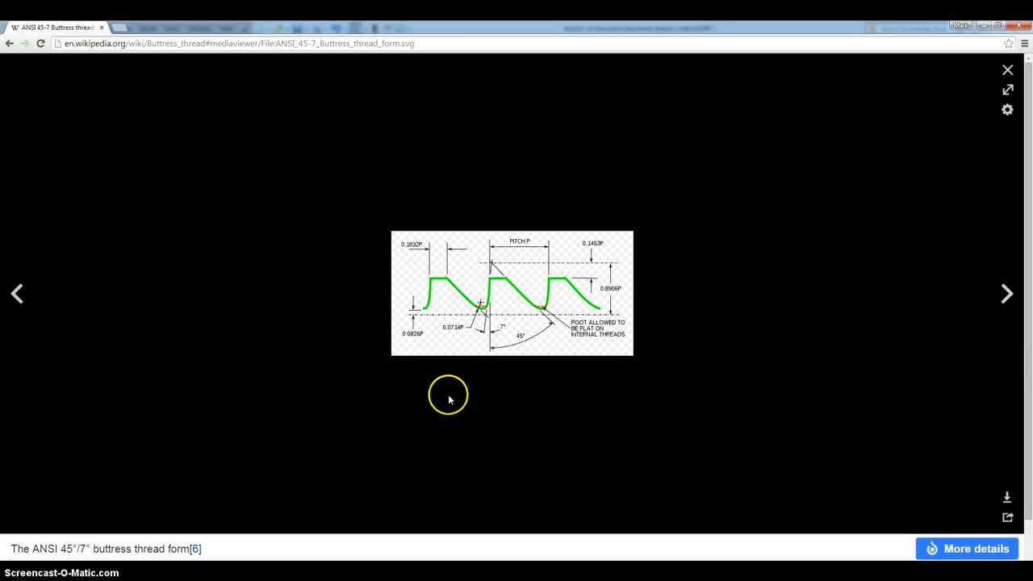
mouse_move(532, 413)
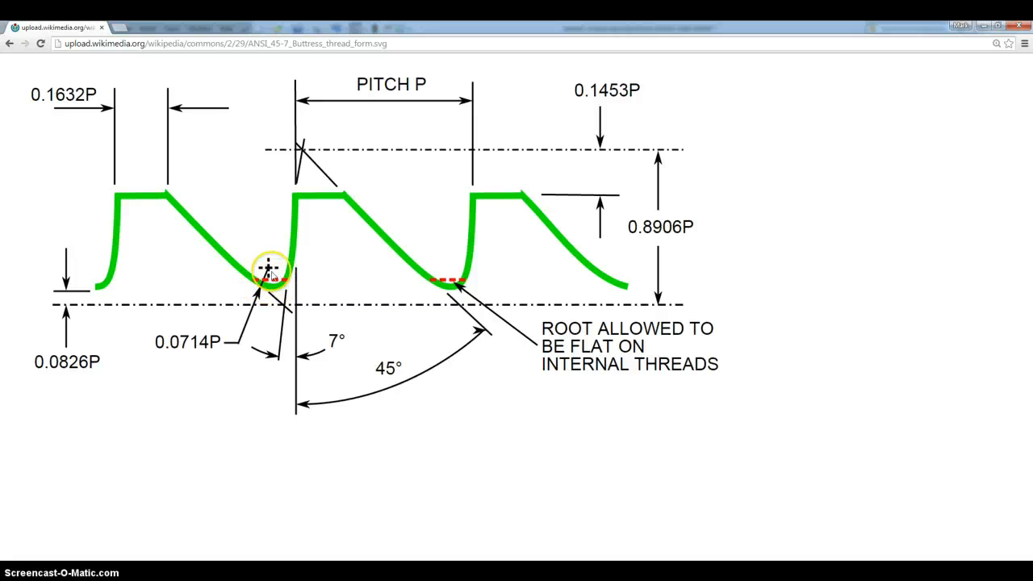
mouse_move(162, 186)
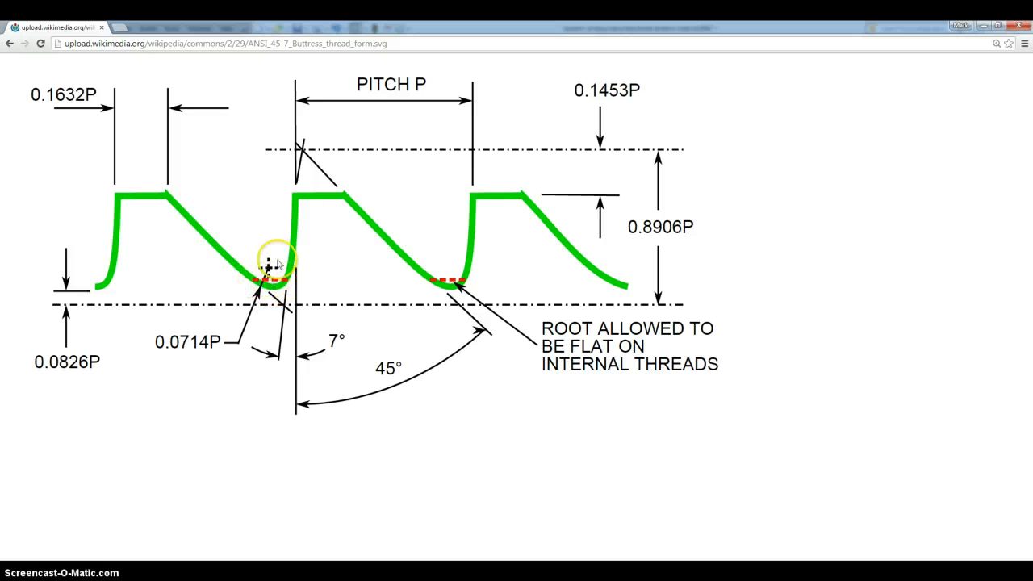
mouse_move(347, 197)
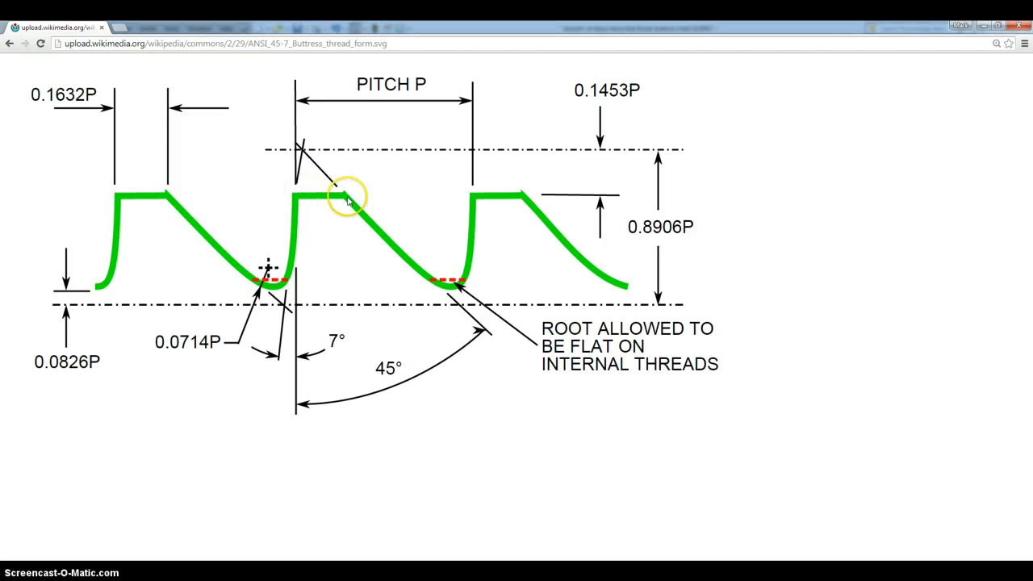
mouse_move(589, 277)
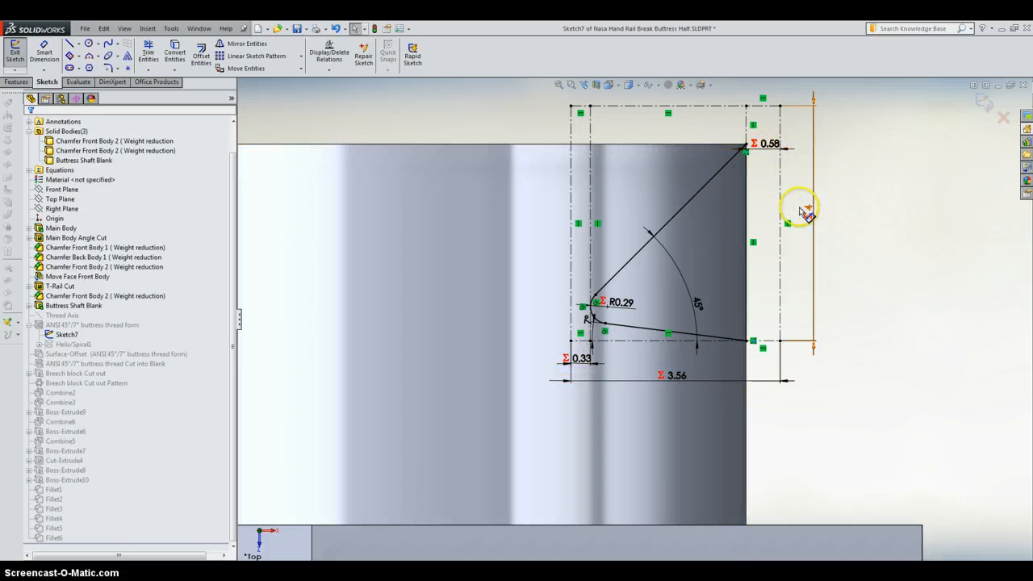
Change the profile's vertical pitch dimension from 4.00 mm to 6.00 mm.
click(814, 223)
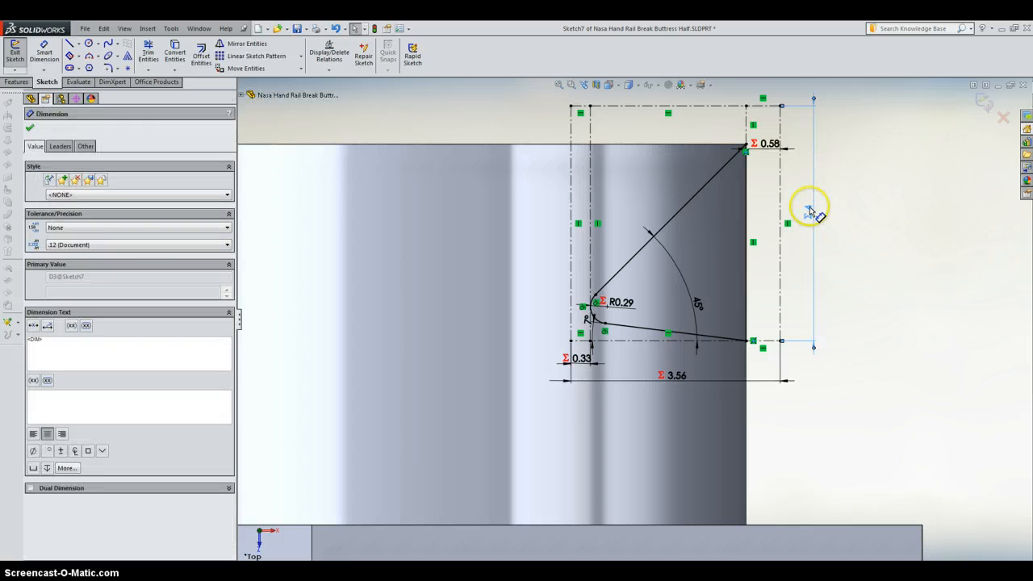
click(811, 207)
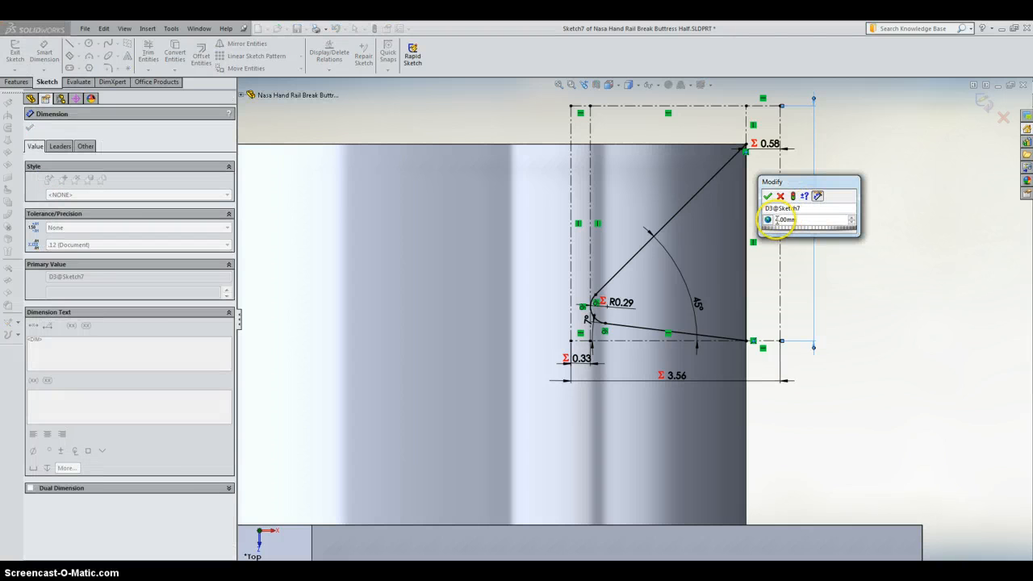
text(4.00mm)
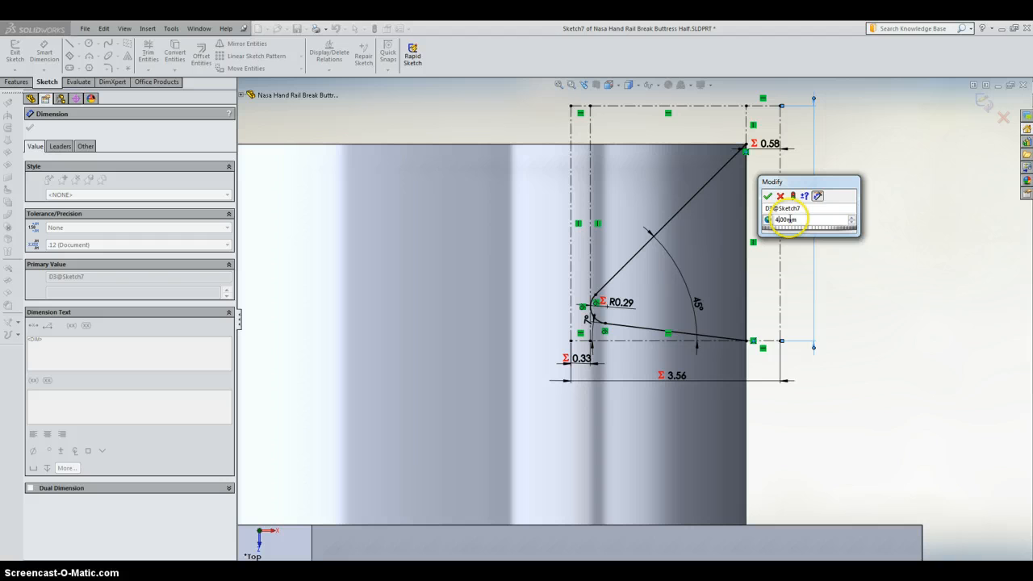
text(6.00mm)
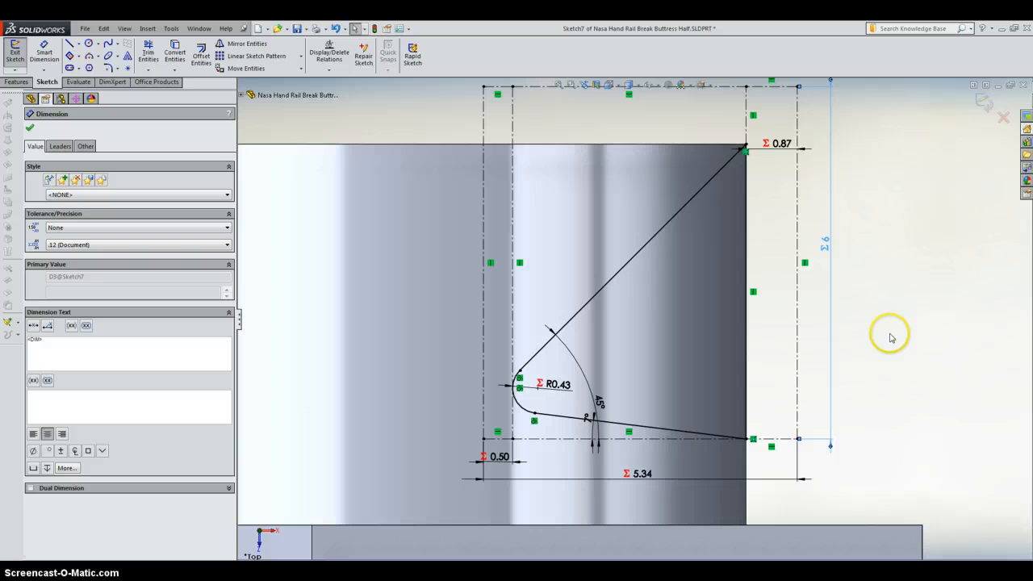
mouse_move(711, 359)
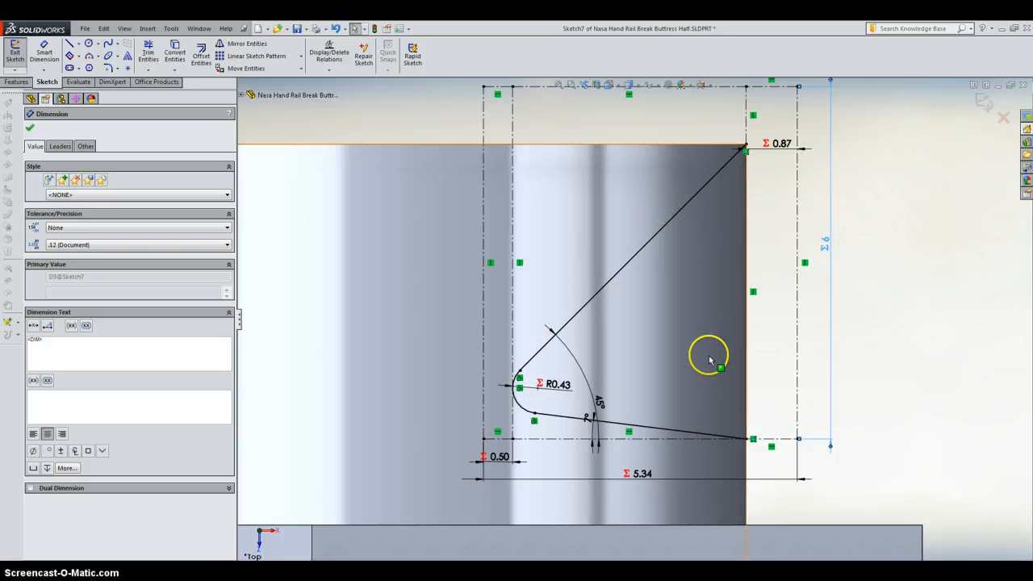
mouse_move(734, 407)
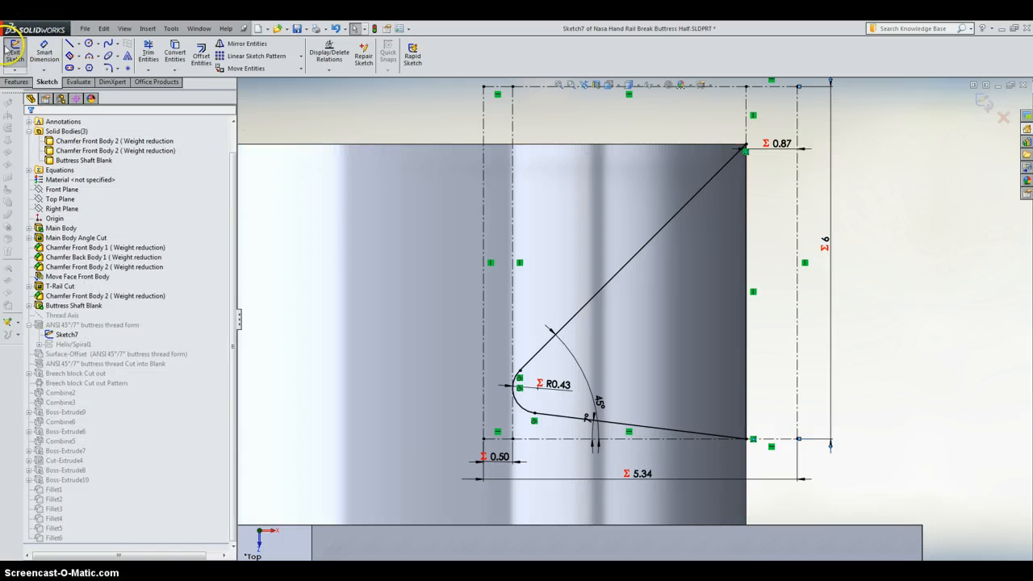
Exit the sketch, continue past the rebuild error, and reopen Sketch7 under the failed thread feature.
click(13, 50)
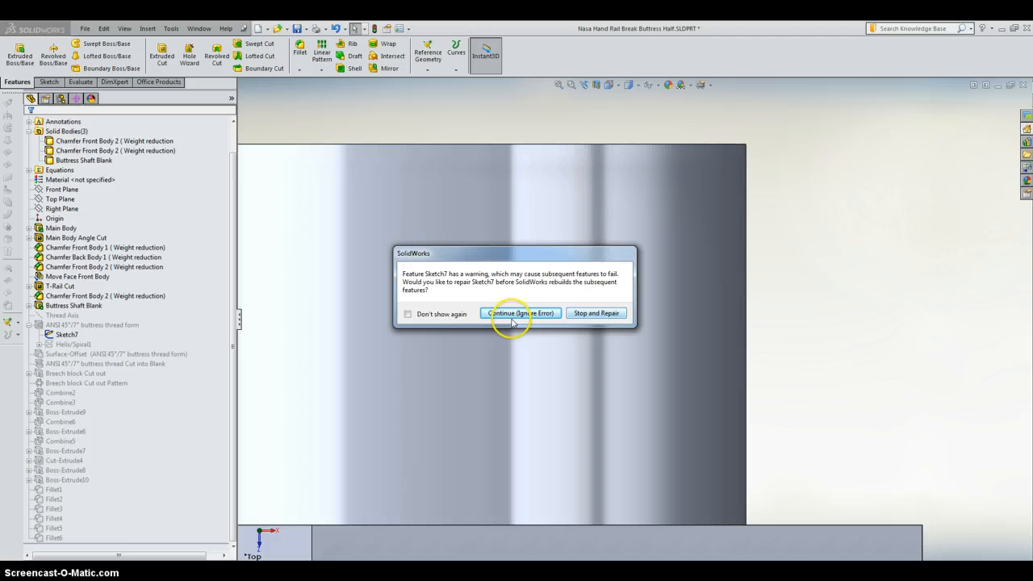
mouse_move(543, 316)
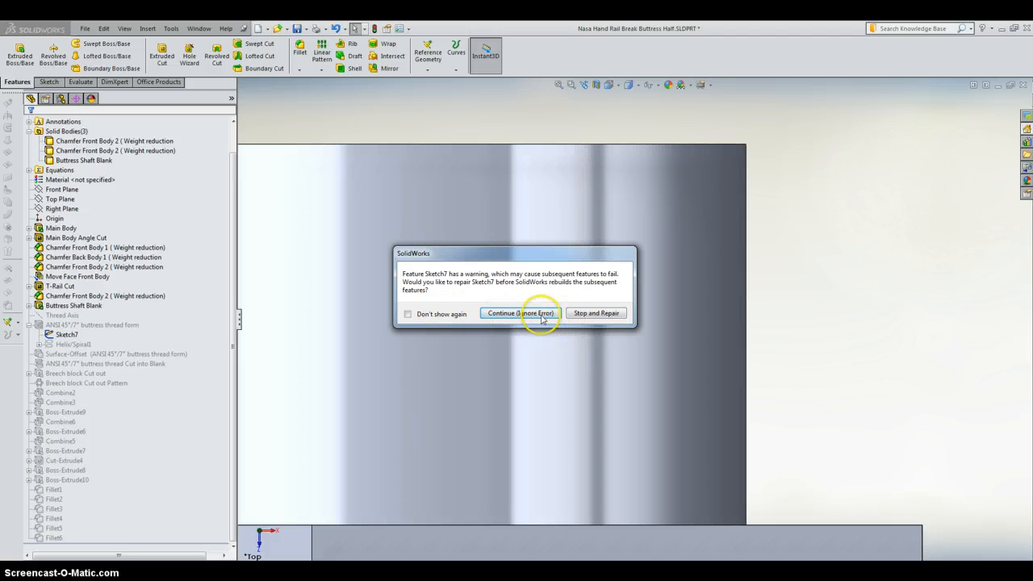
click(520, 313)
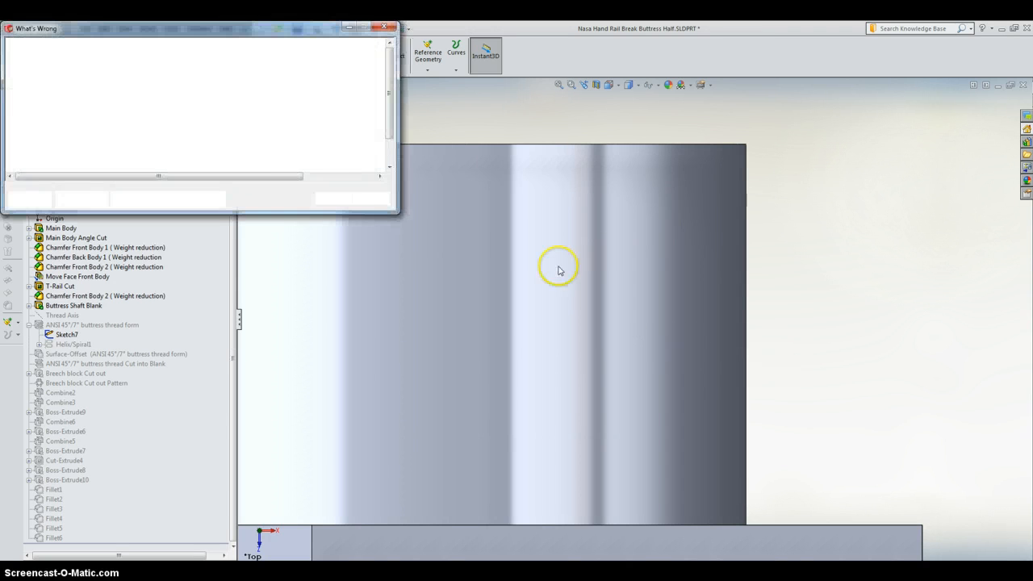
click(384, 27)
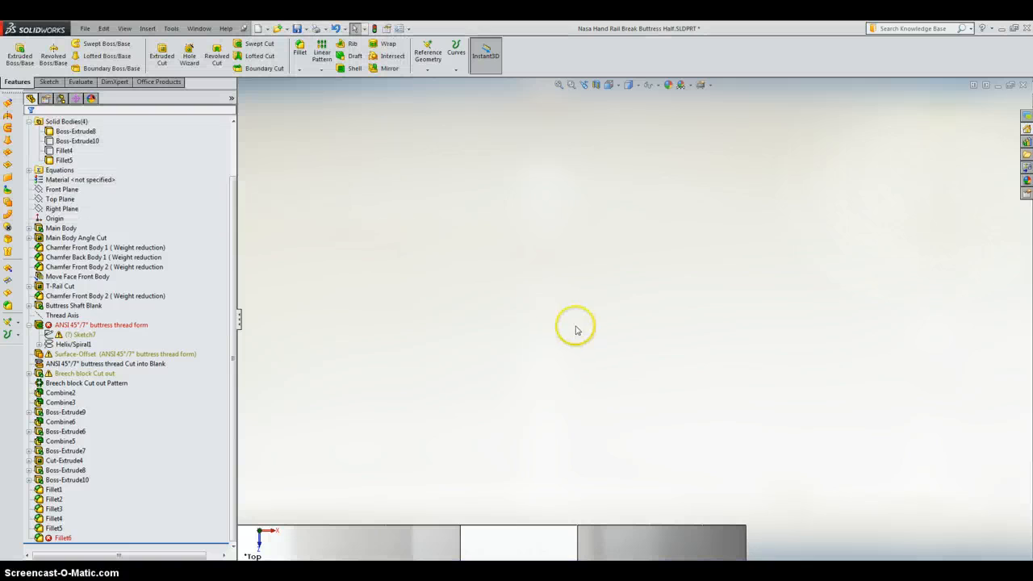
click(100, 324)
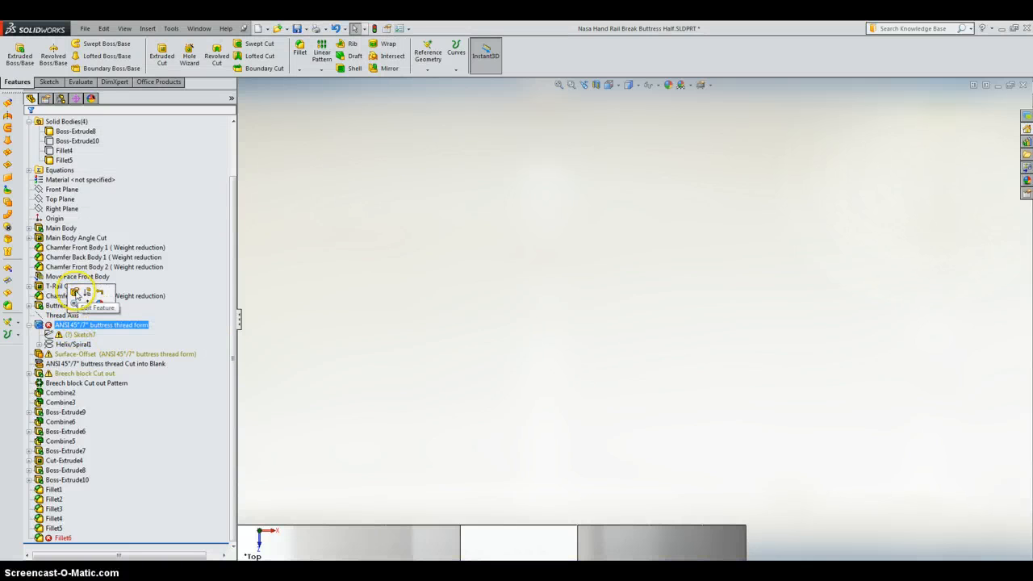
click(81, 333)
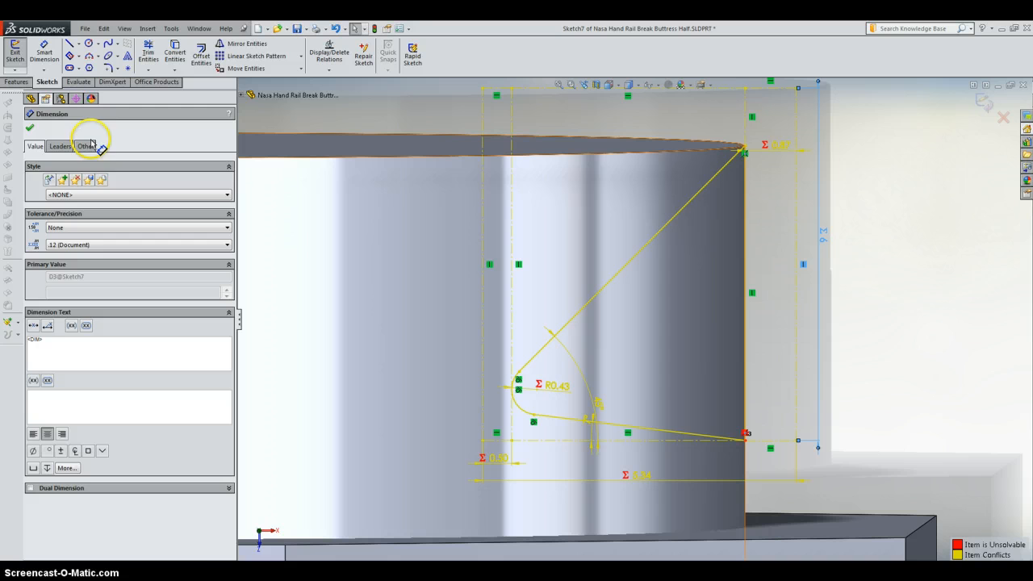
Restore the original profile dimensions (0.58, 3.56, R0.29, 0.33) and dismiss the rebuild warnings.
click(29, 127)
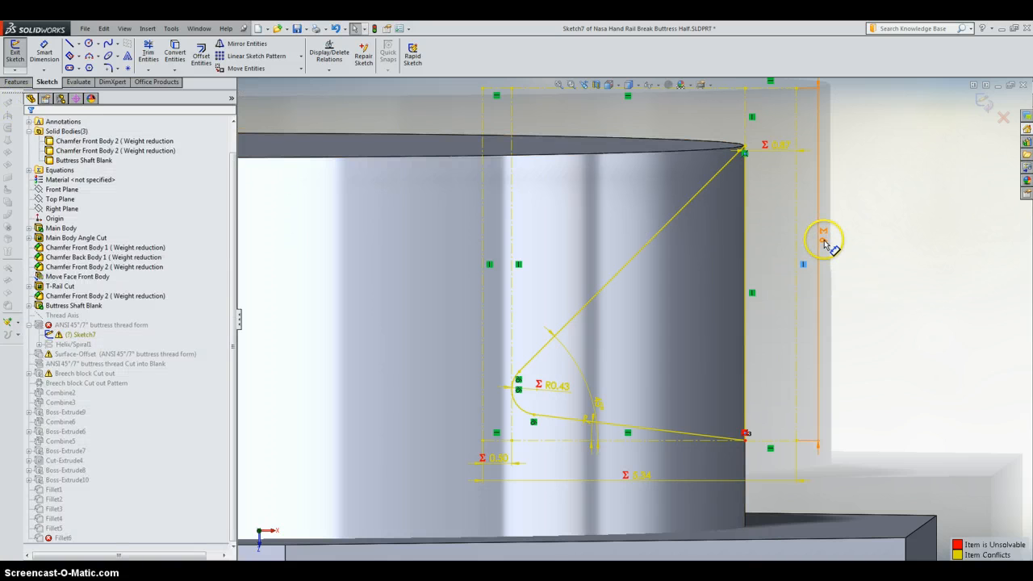
click(822, 242)
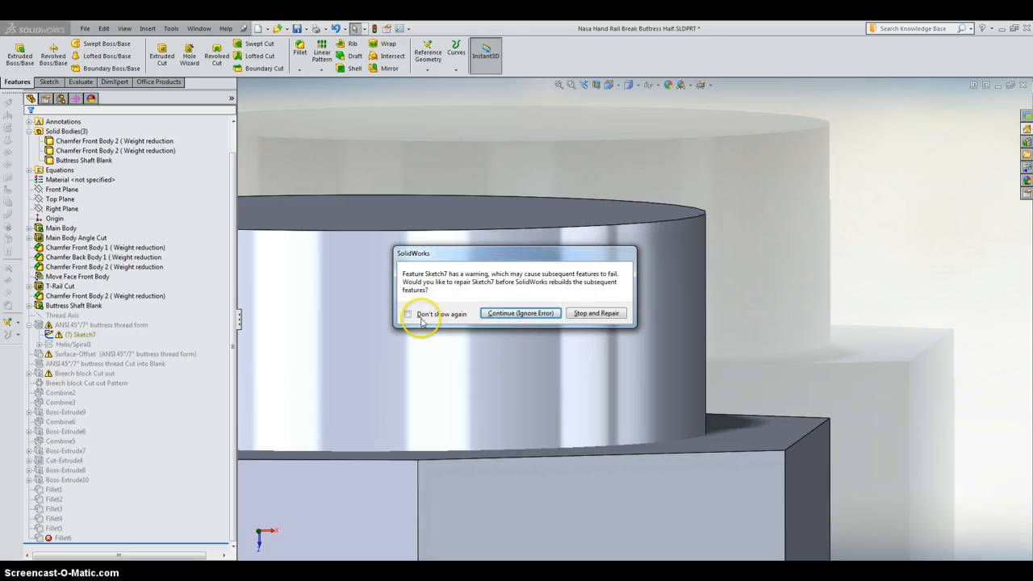
click(519, 313)
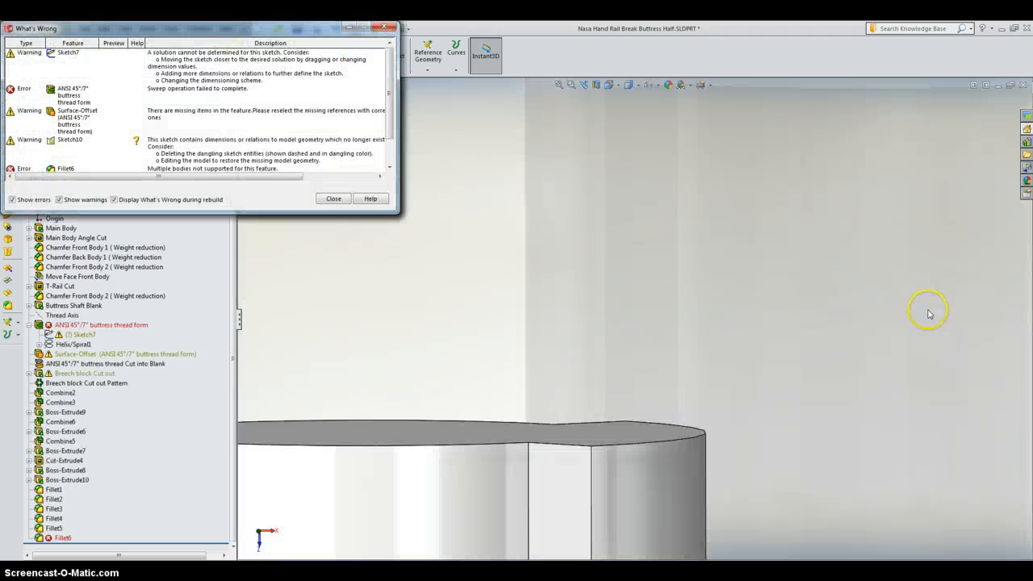
click(333, 198)
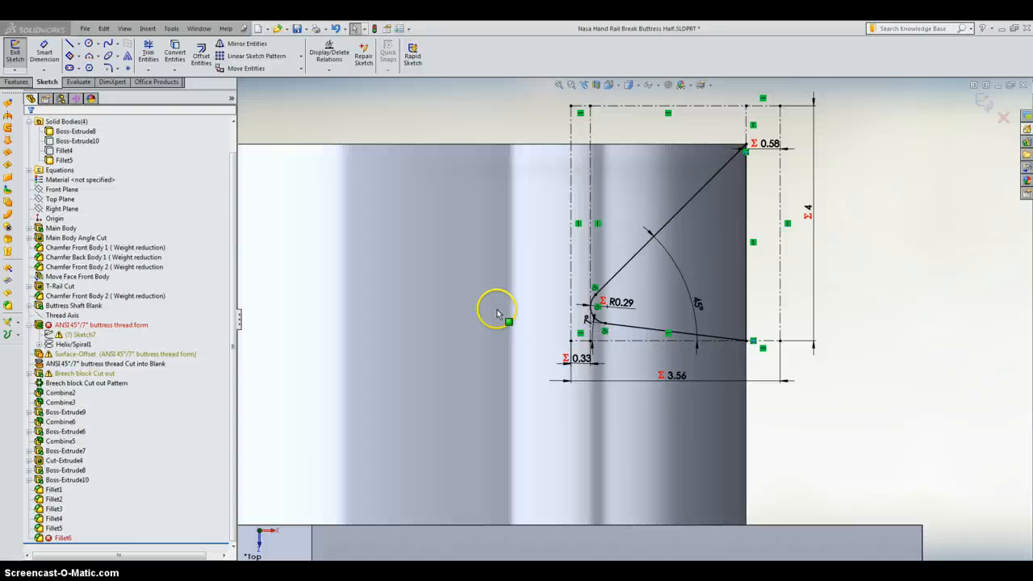
mouse_move(497, 313)
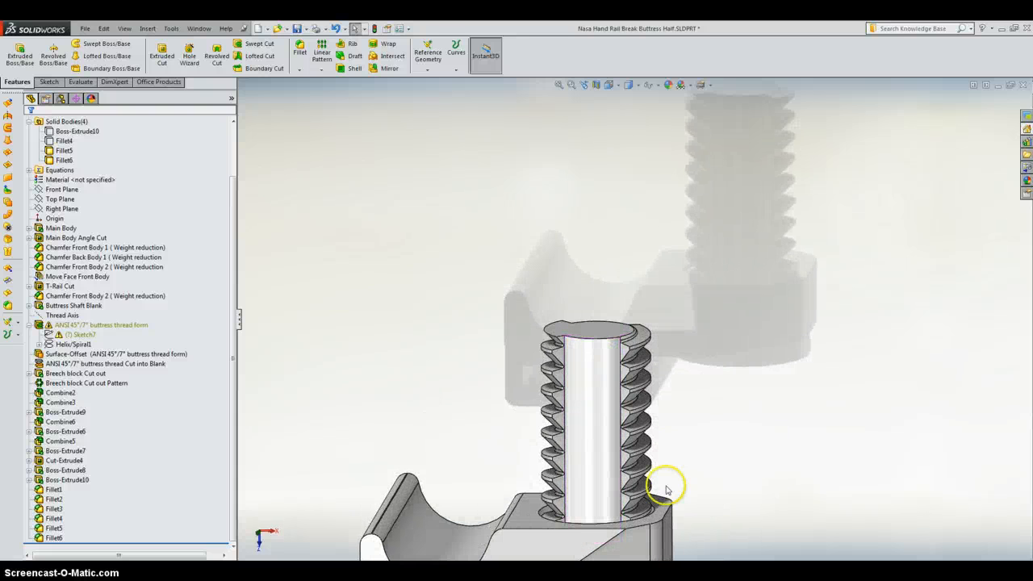
Orbit the sectioned model to inspect the rebuilt thread, then roll back to Surface-Offset.
drag(665, 487, 628, 373)
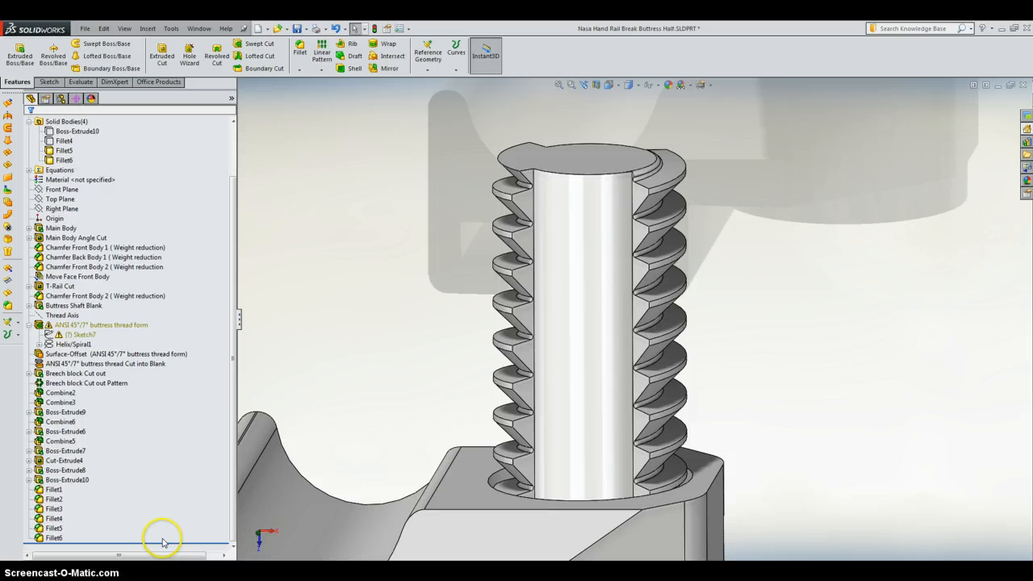
click(66, 121)
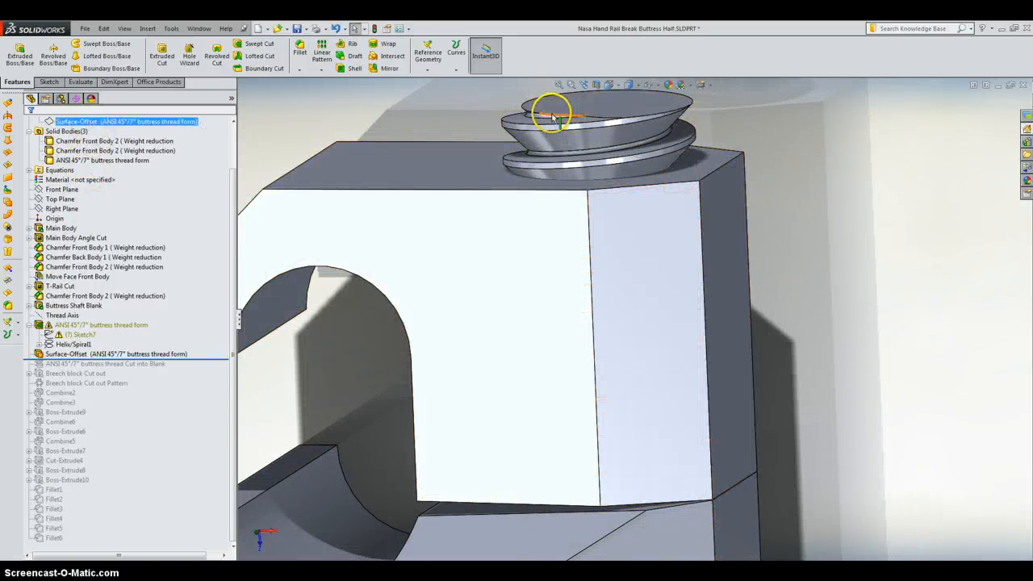
mouse_move(460, 224)
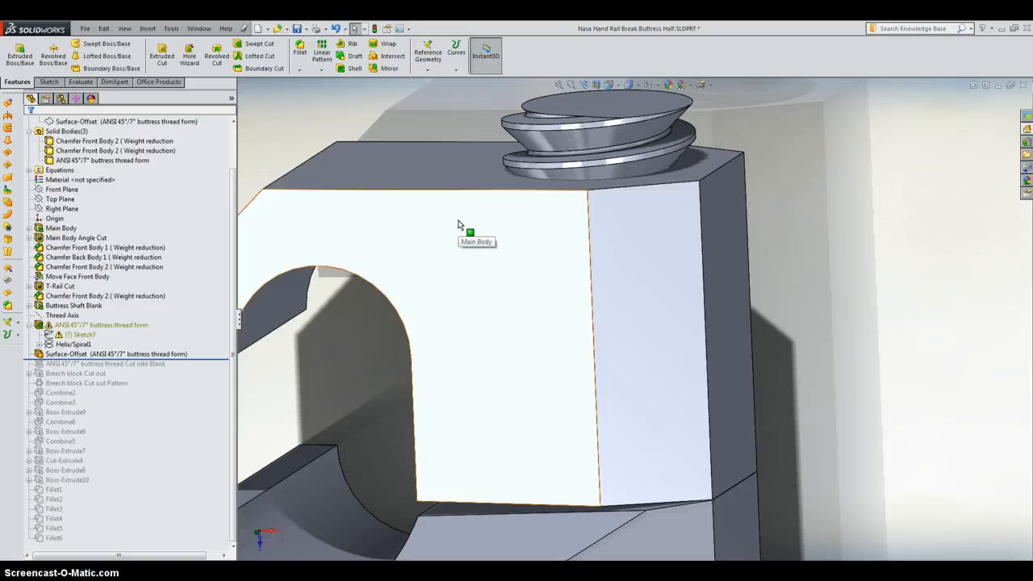
Select the clamp's main body and roll forward below Breech block Cut out Pattern.
click(105, 121)
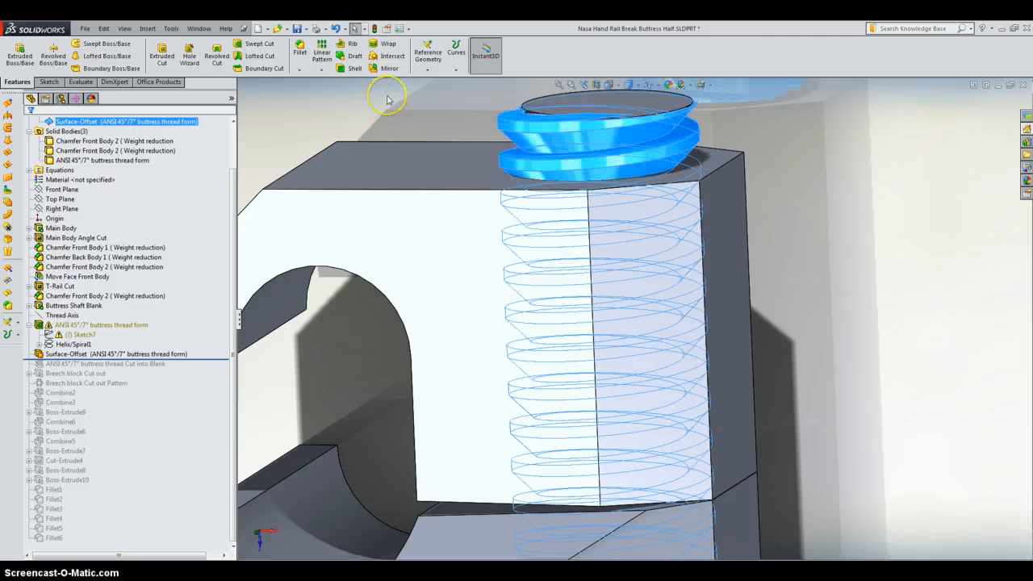
click(611, 127)
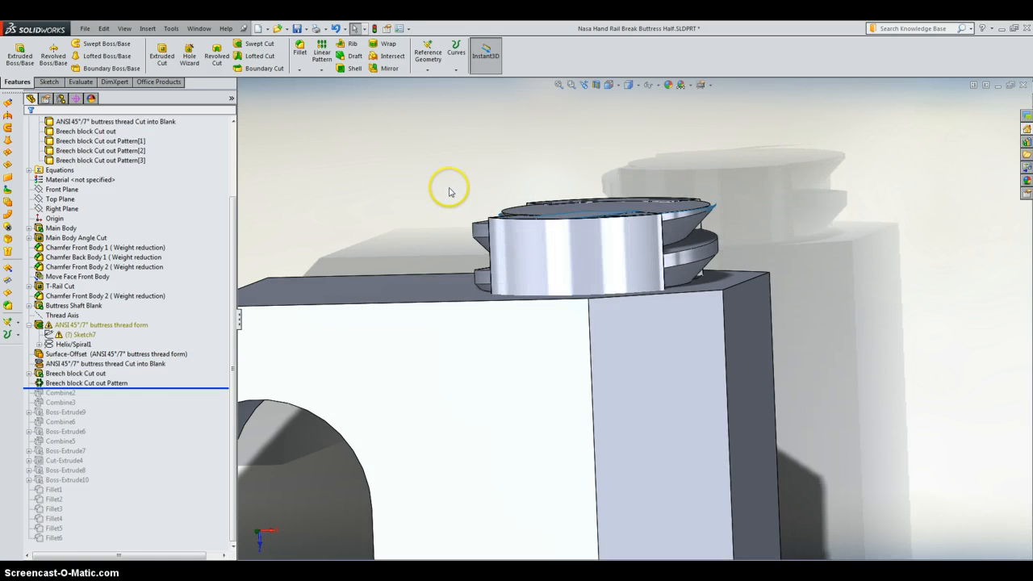
drag(452, 192, 772, 194)
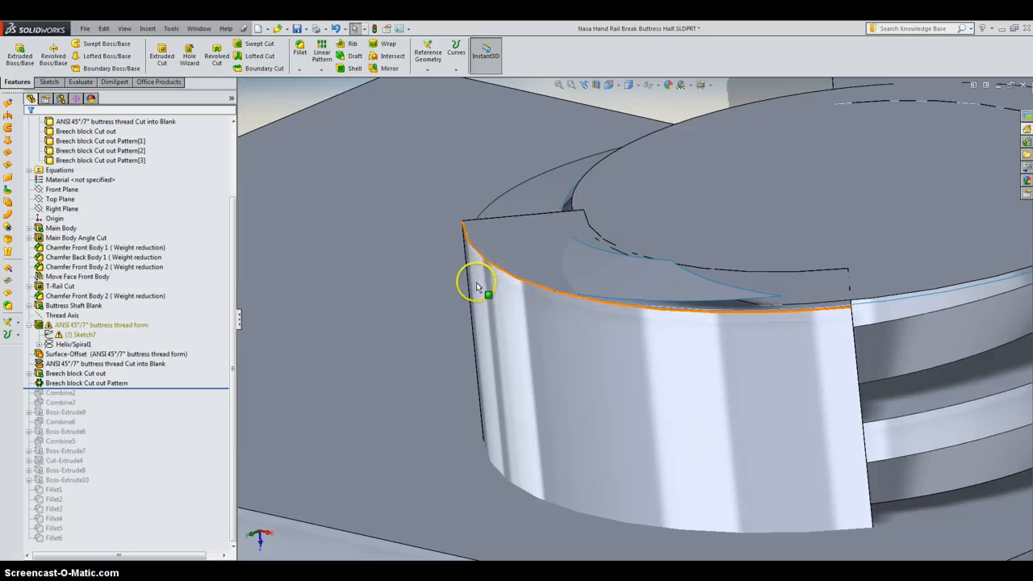
mouse_move(730, 223)
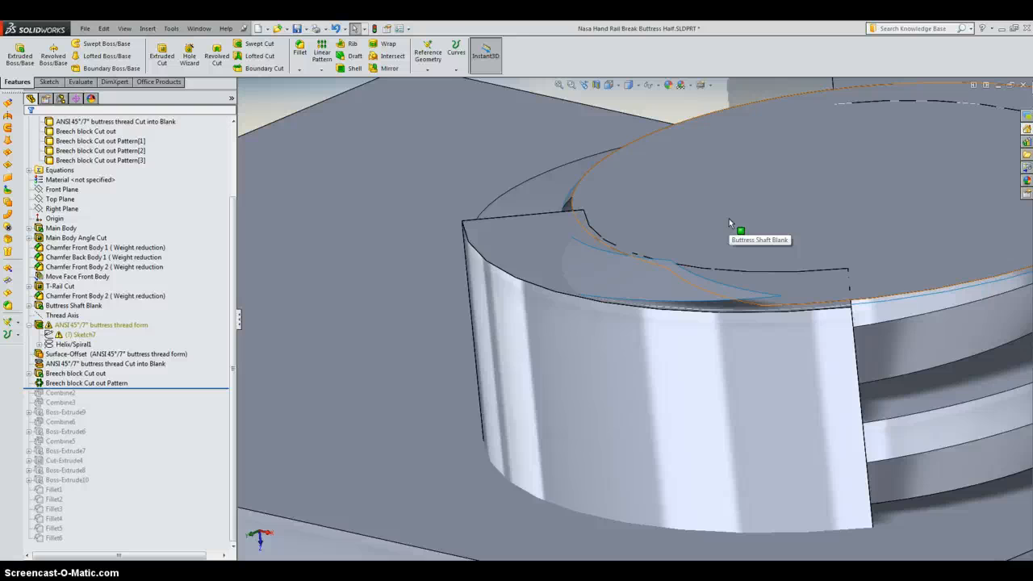
drag(730, 223, 791, 294)
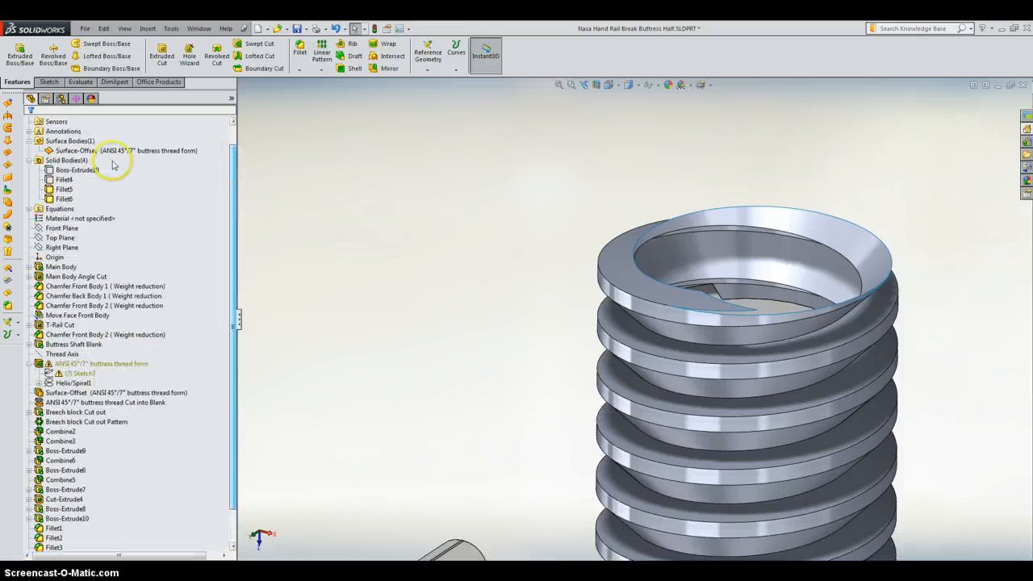
Roll forward to the end of the tree to show the clamp assembled on the blue rail.
click(121, 151)
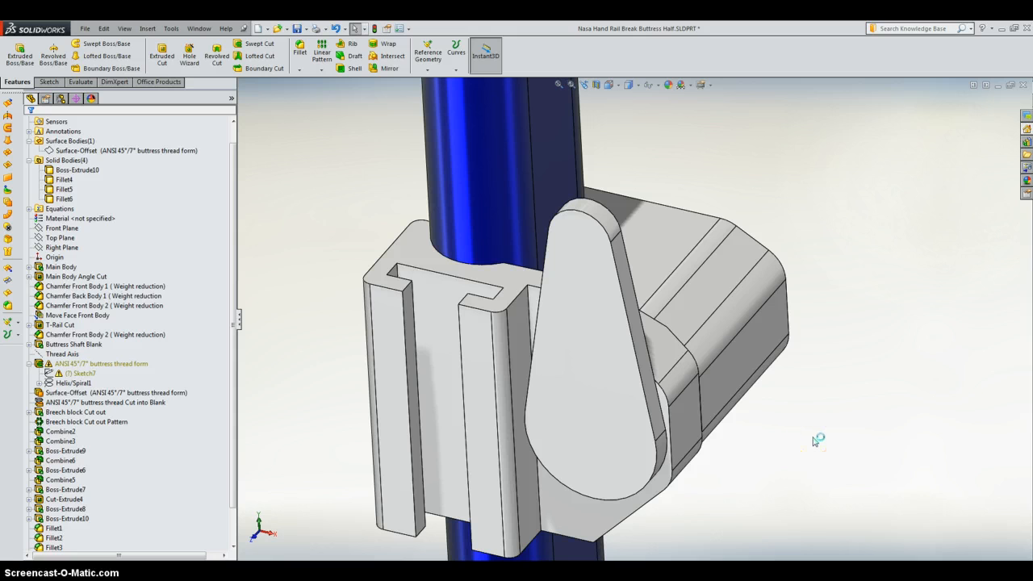
mouse_move(813, 448)
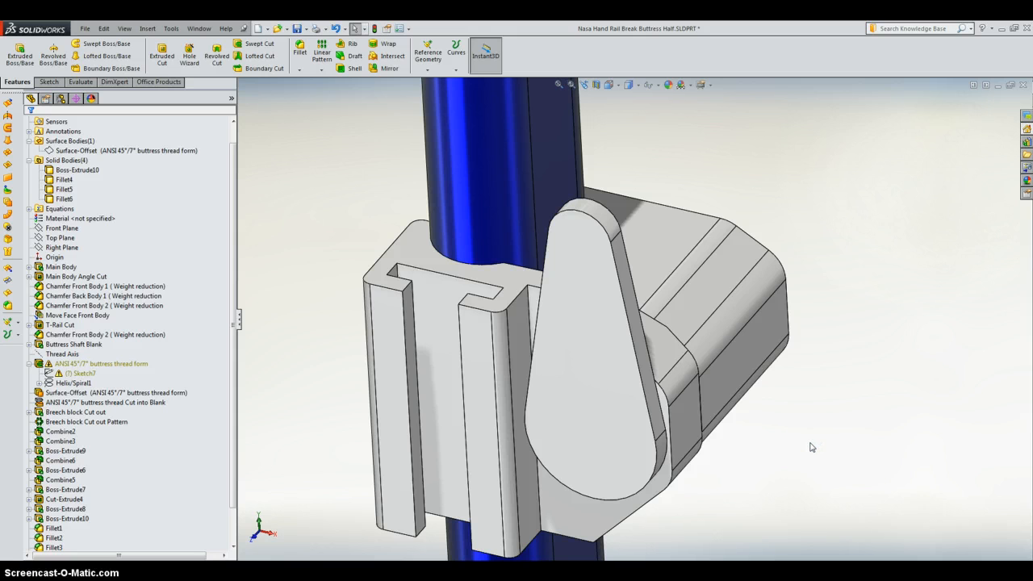